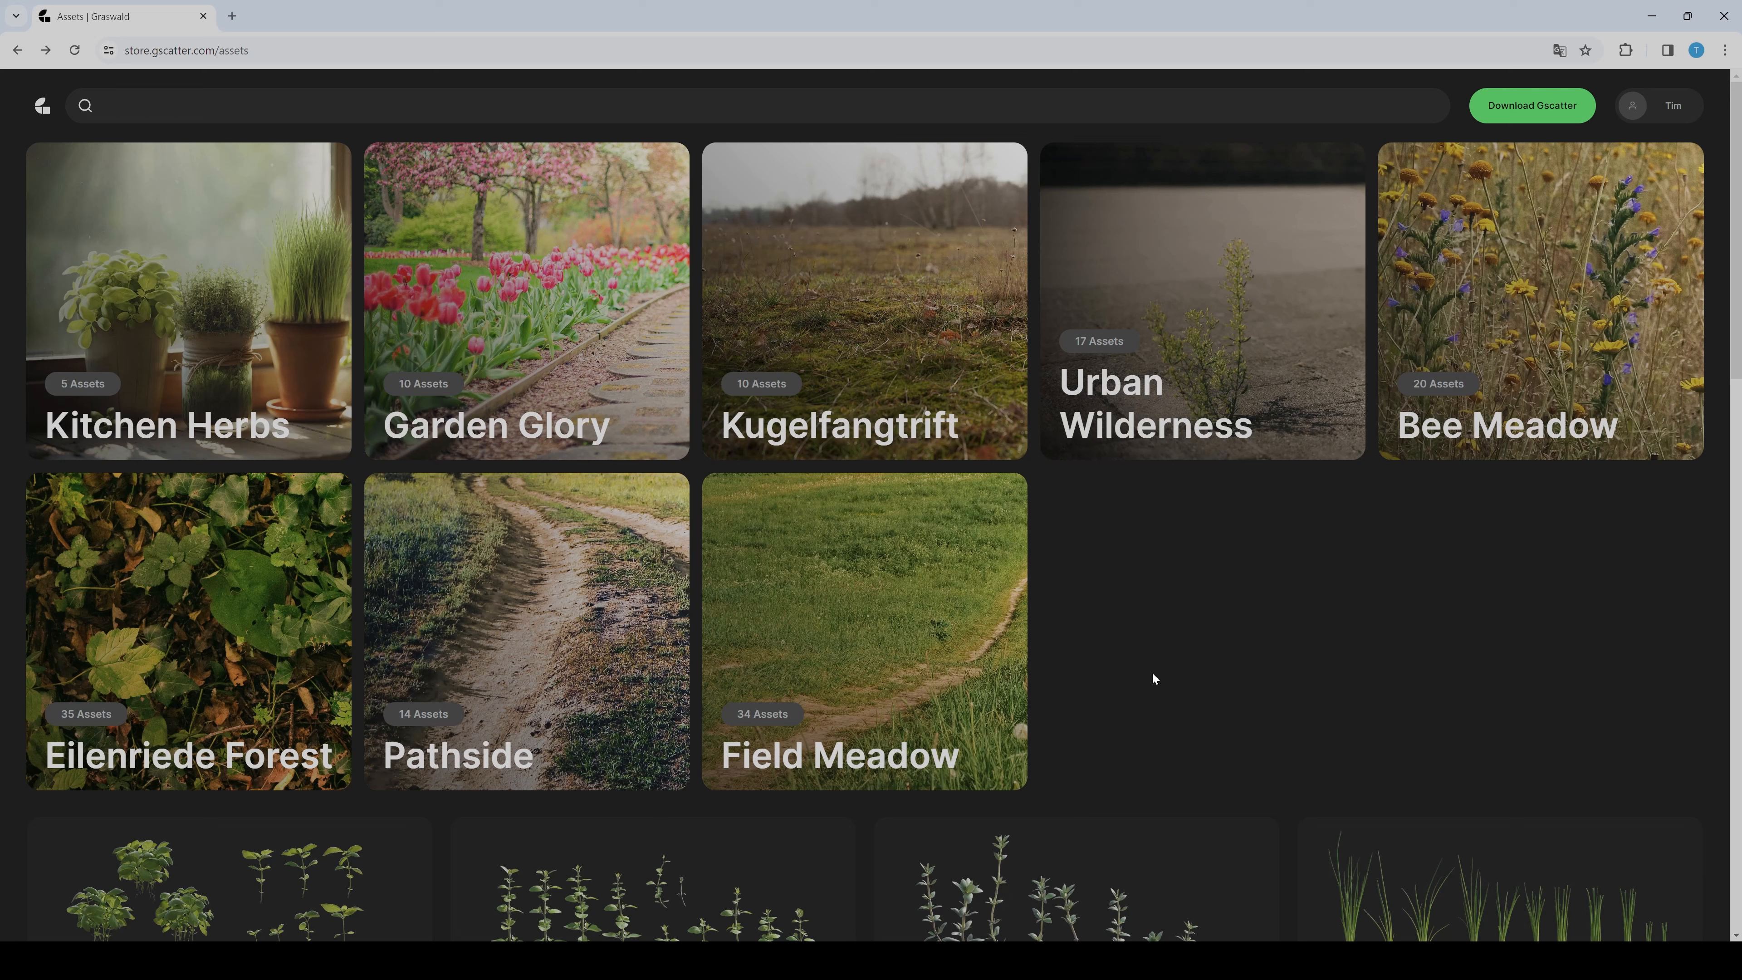
mouse_move(1170, 667)
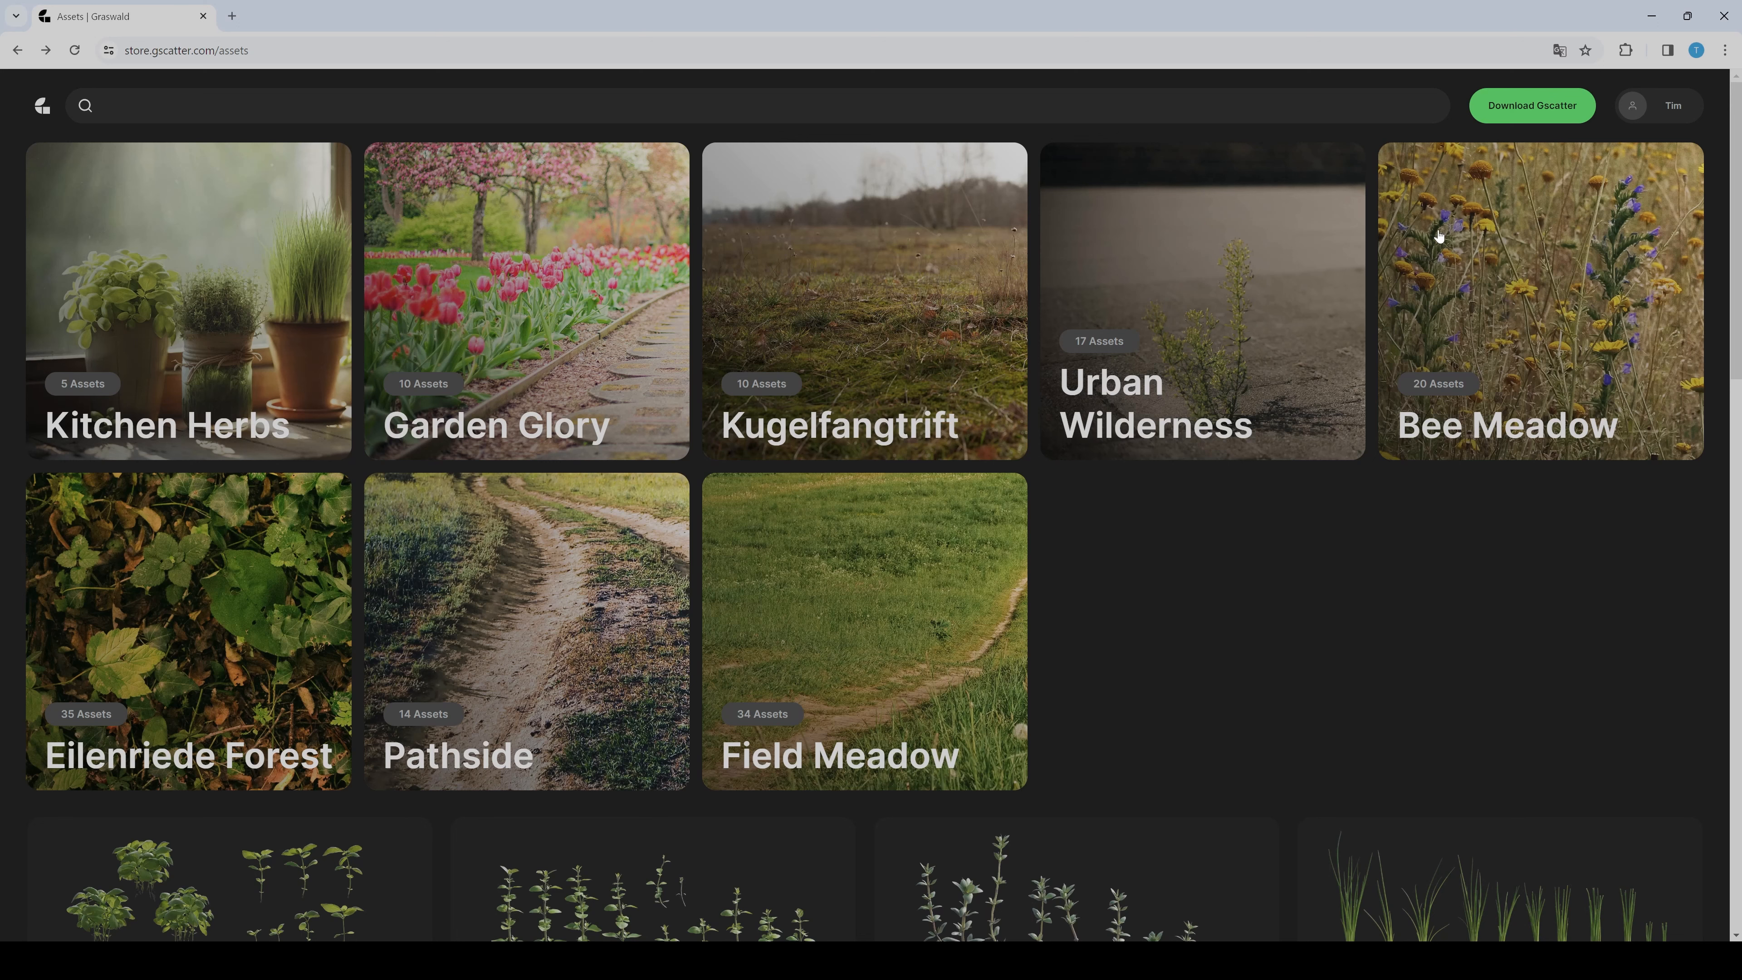
mouse_move(340, 378)
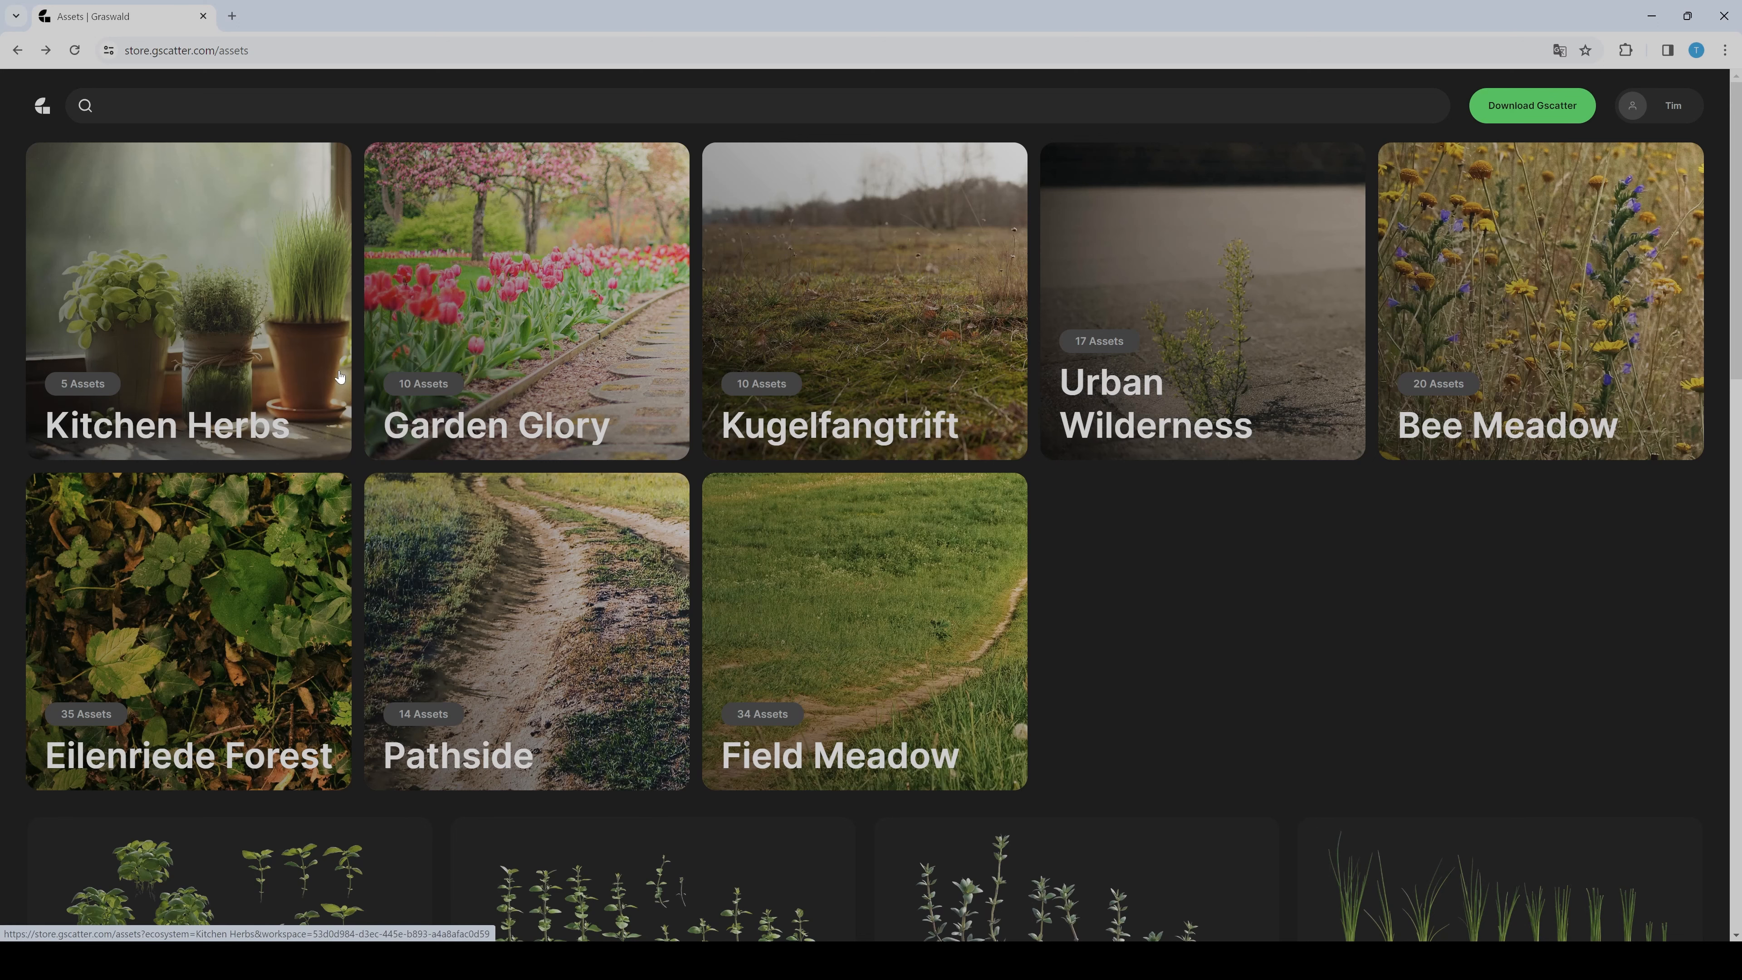
Open the Kitchen Herbs collection to show its five plant assets
click(188, 301)
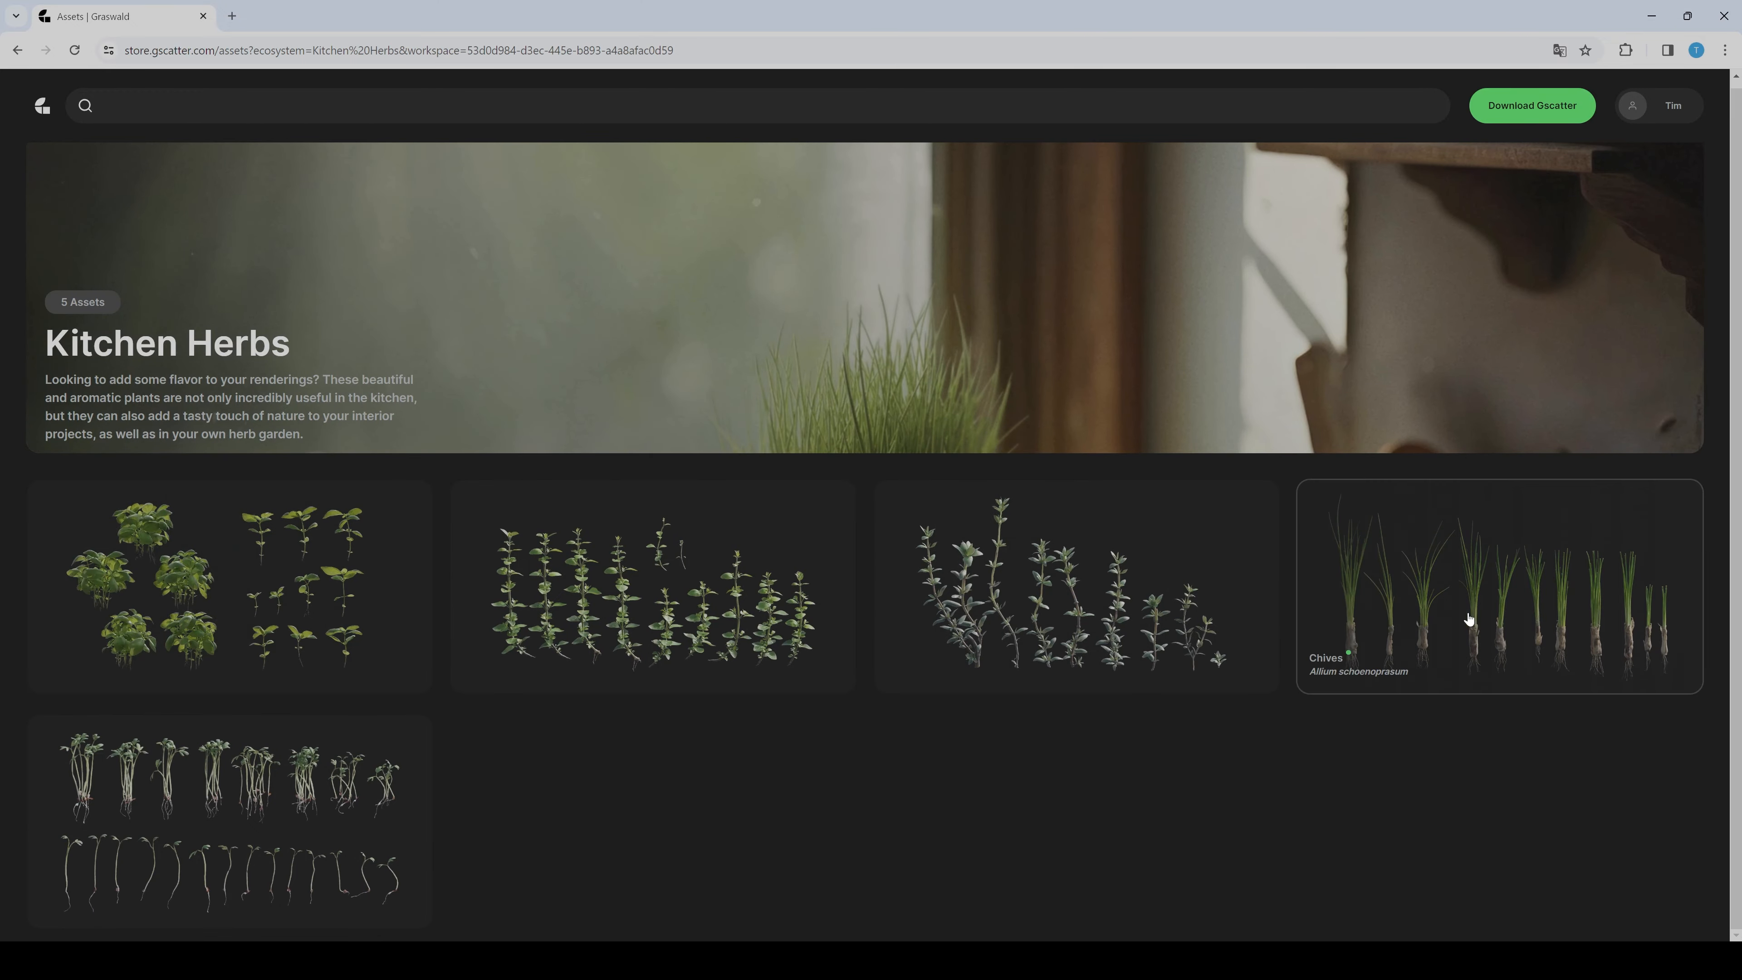
mouse_move(544, 577)
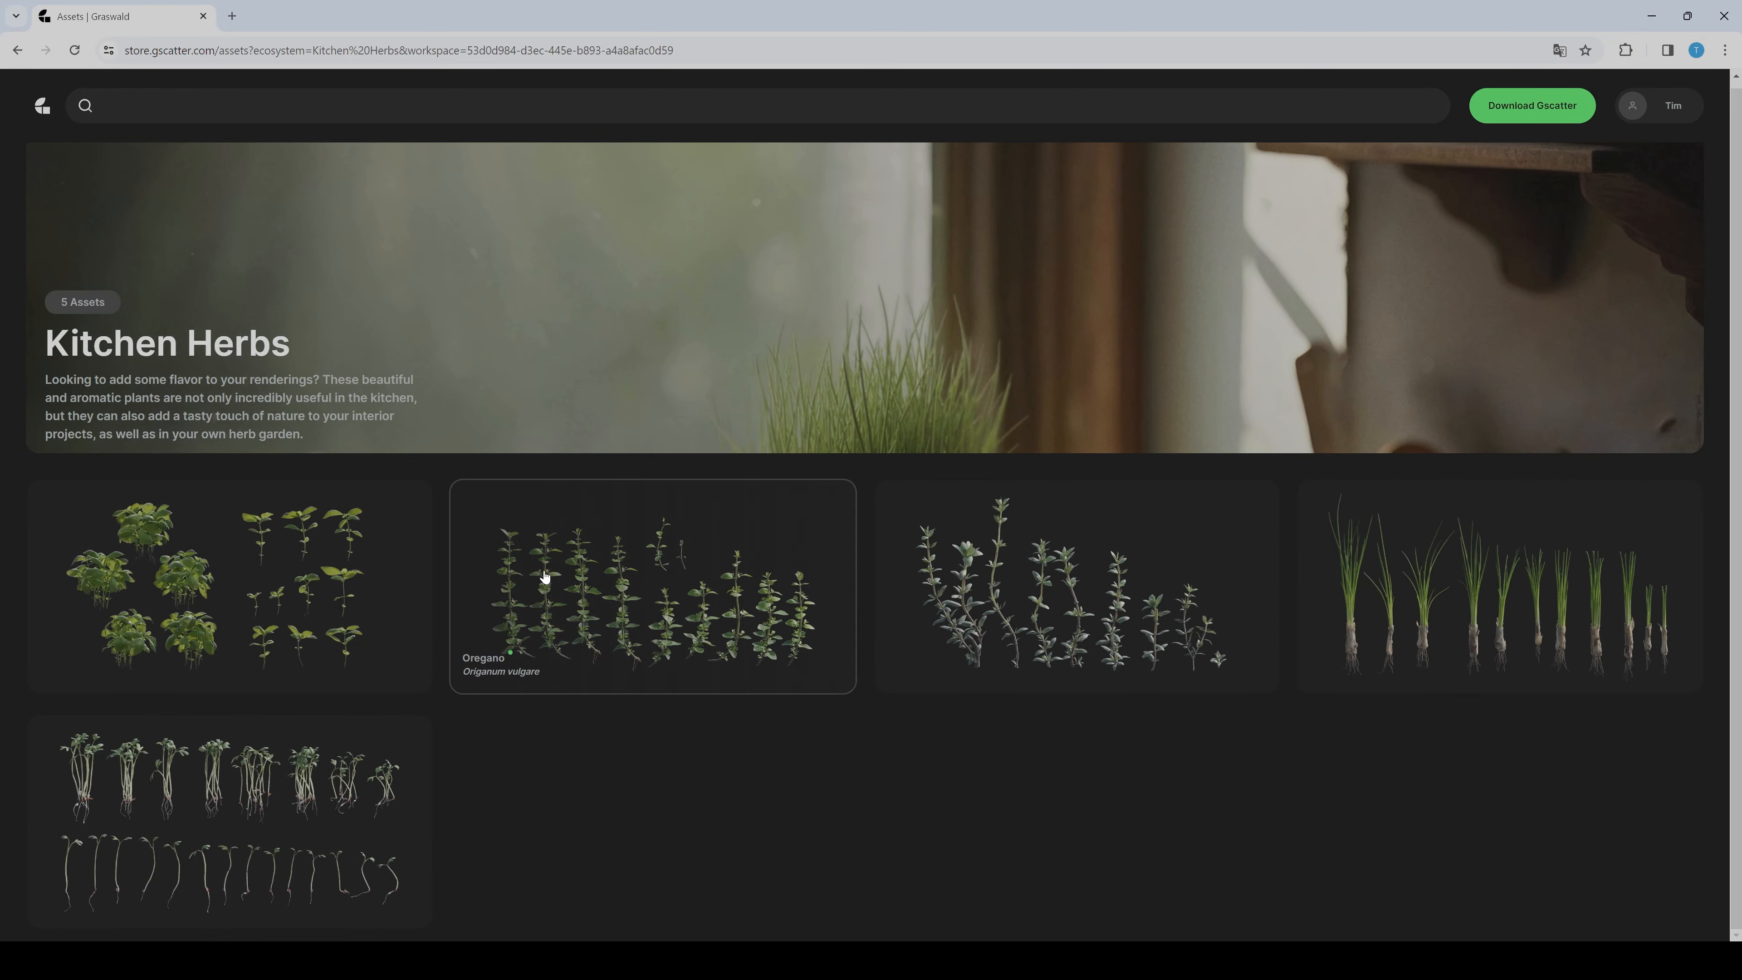
View Basil's download details and format list, visit the add-on downloads page, then return to the assets overview
click(222, 587)
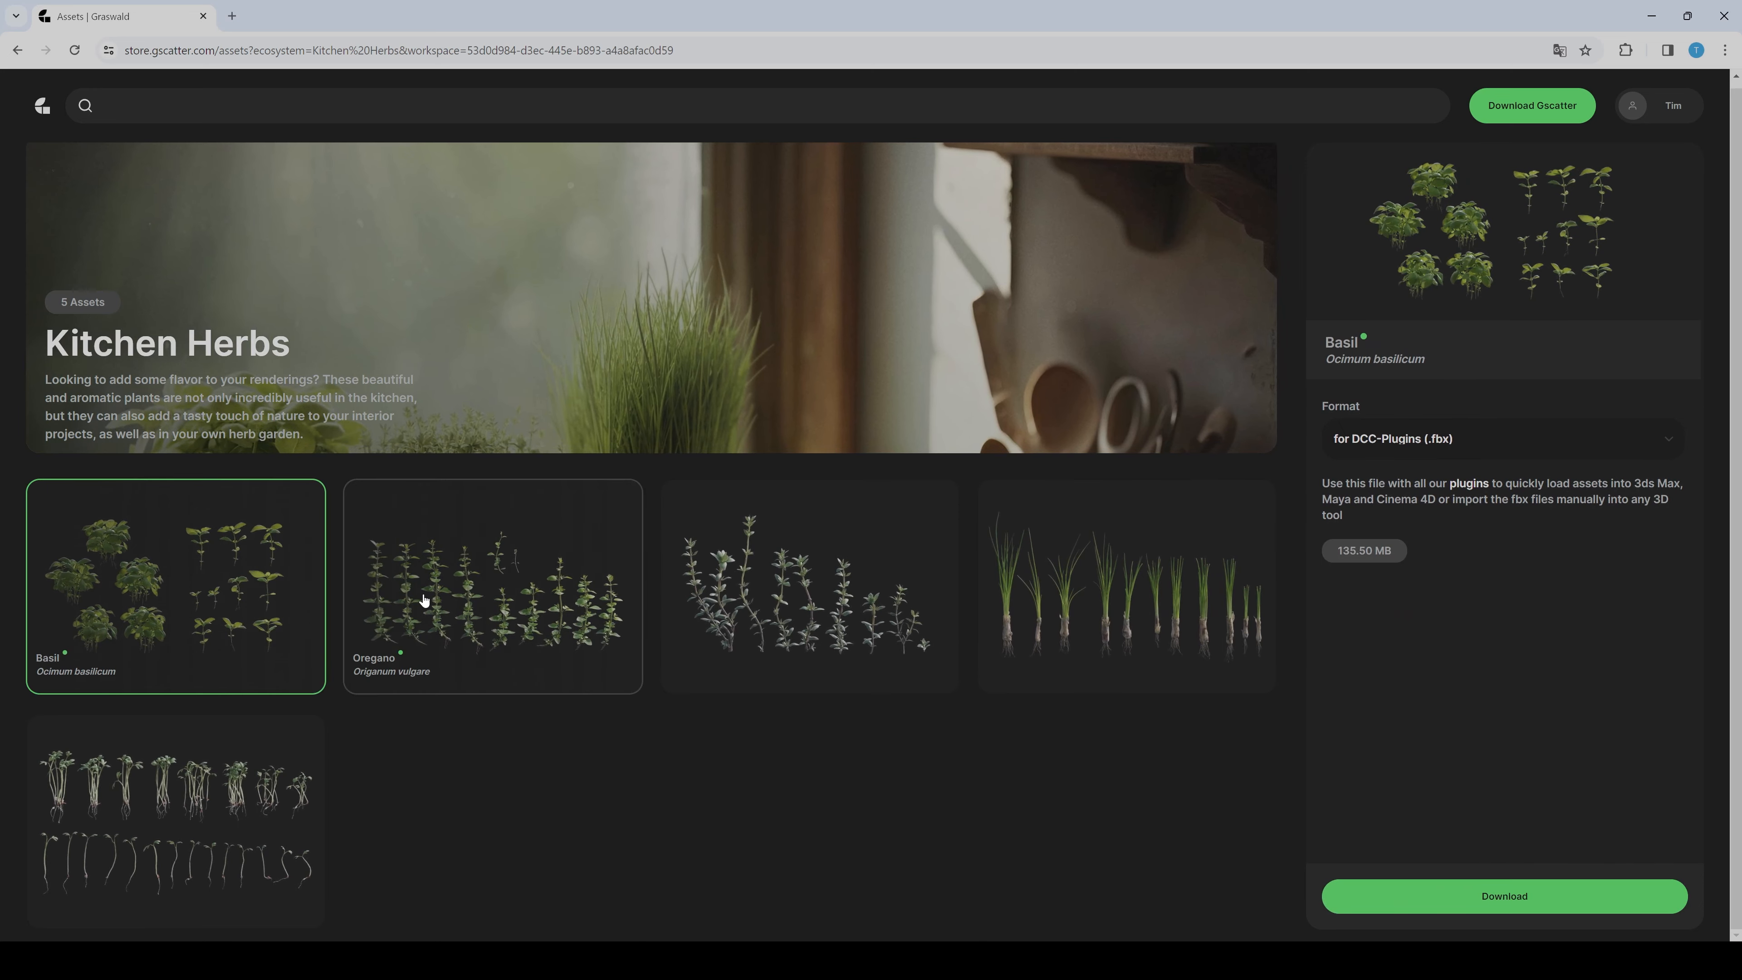
mouse_move(1433, 455)
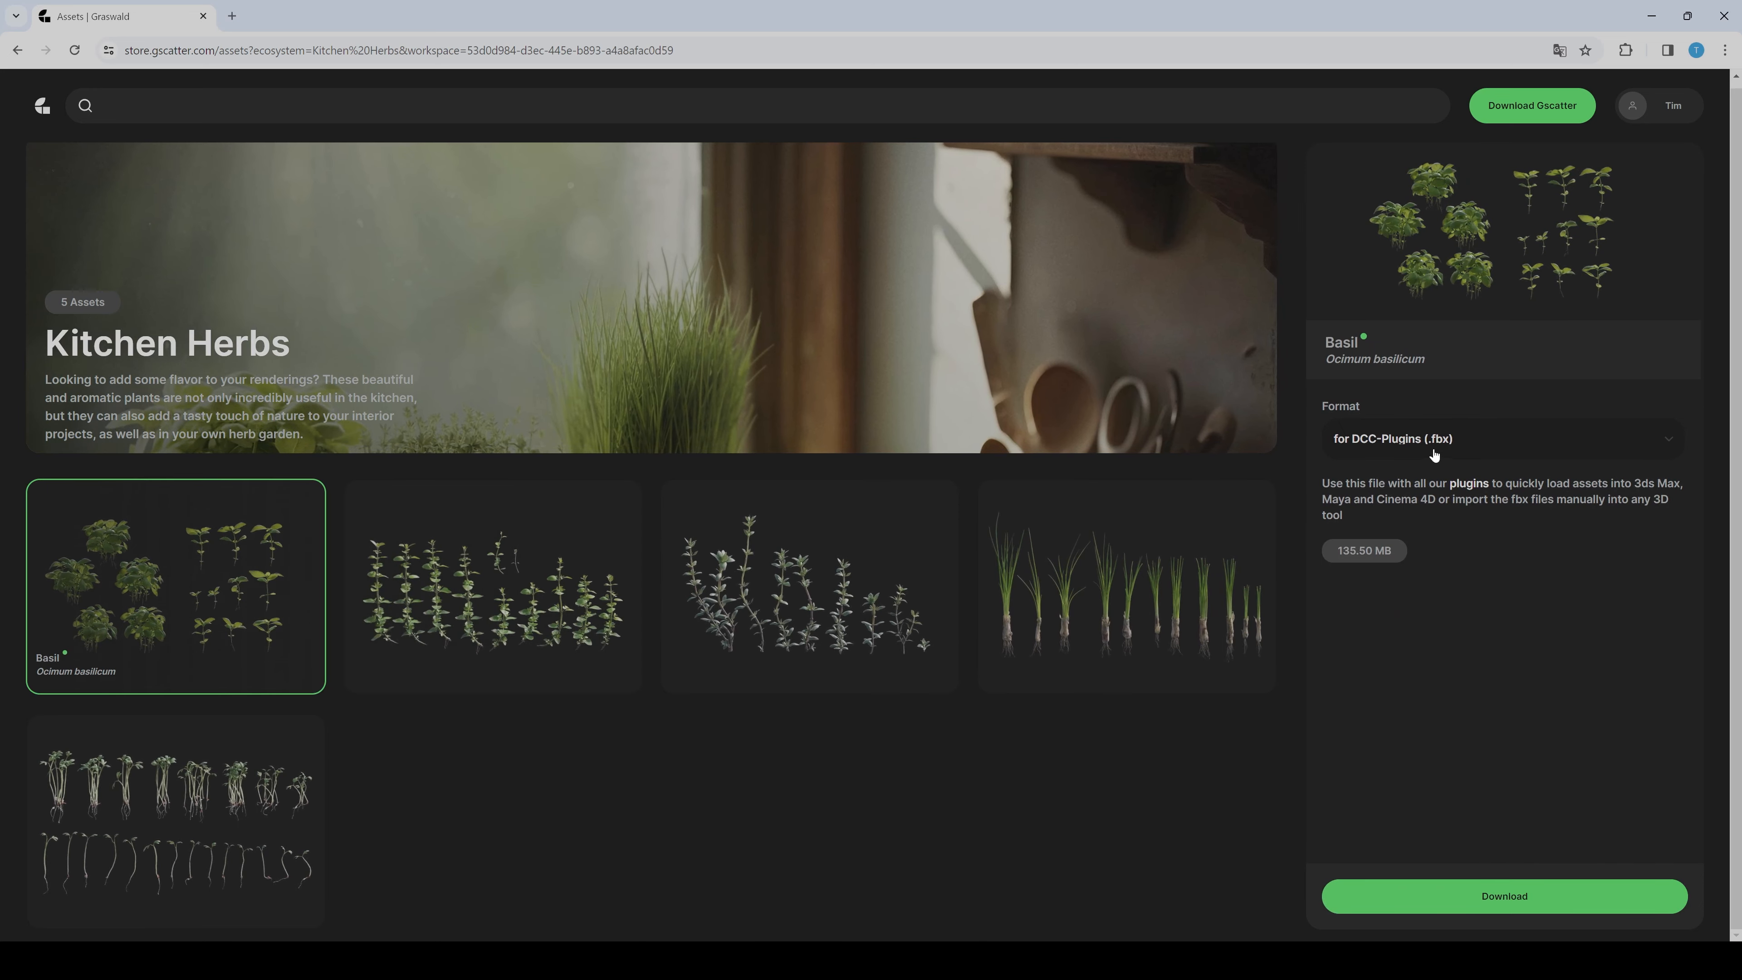
click(1501, 437)
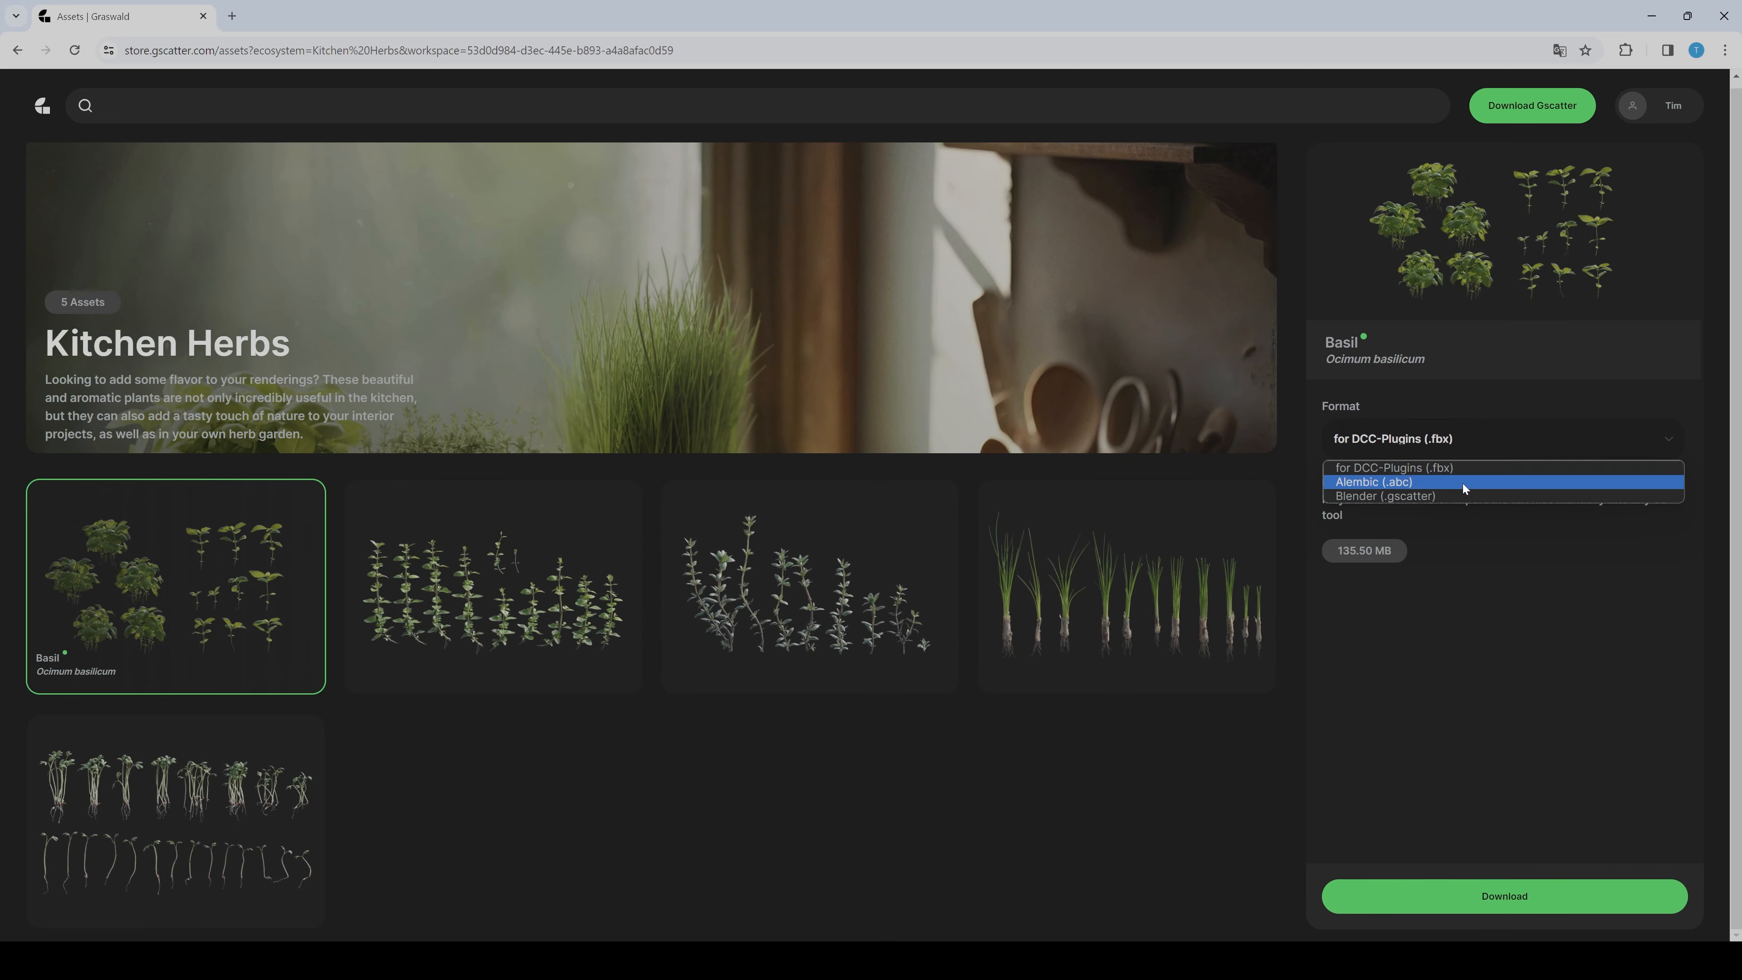
mouse_move(1423, 496)
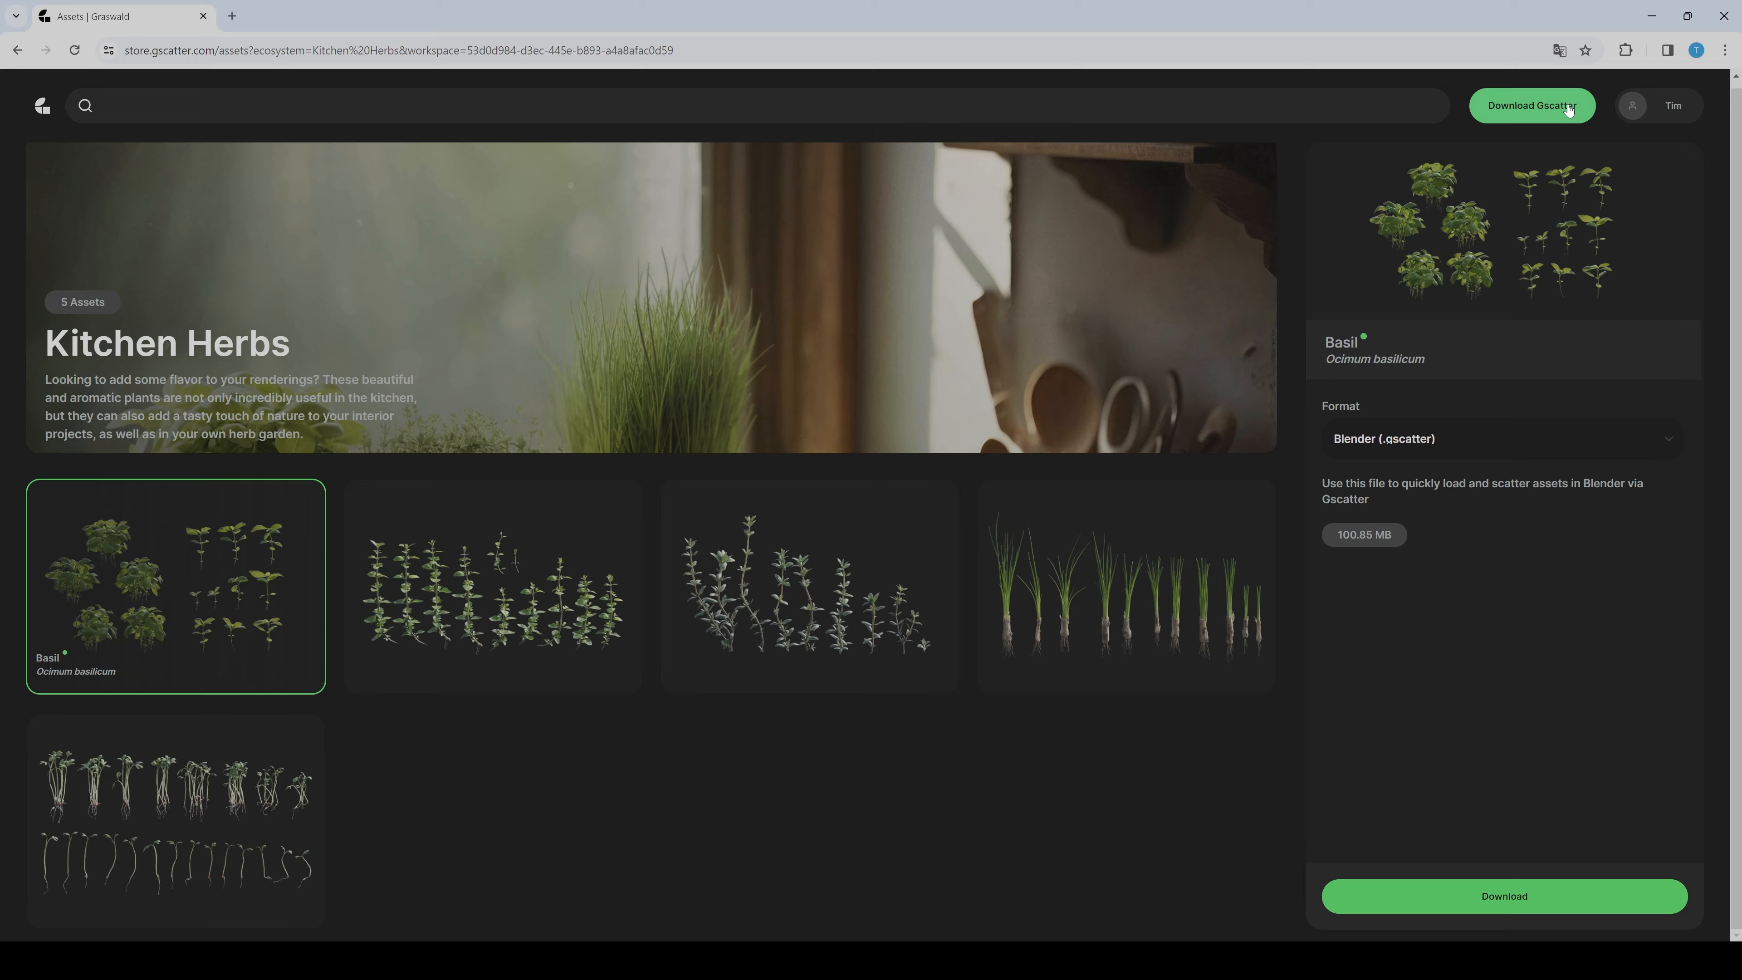
click(1530, 105)
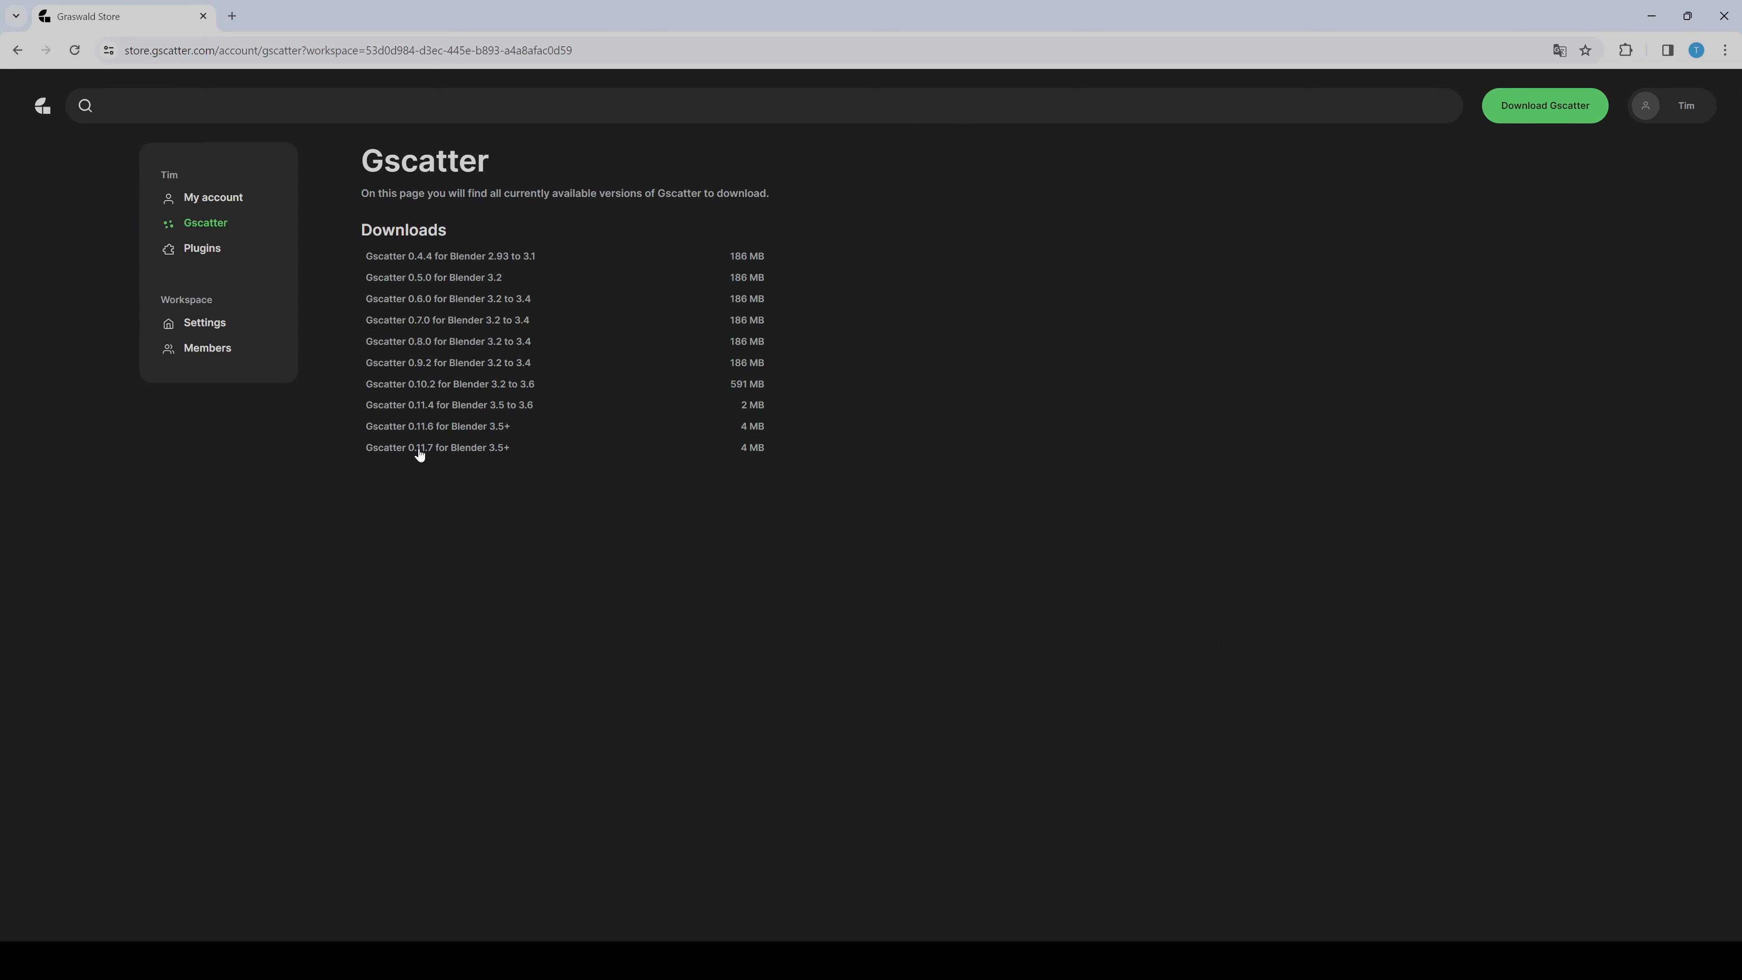
click(18, 50)
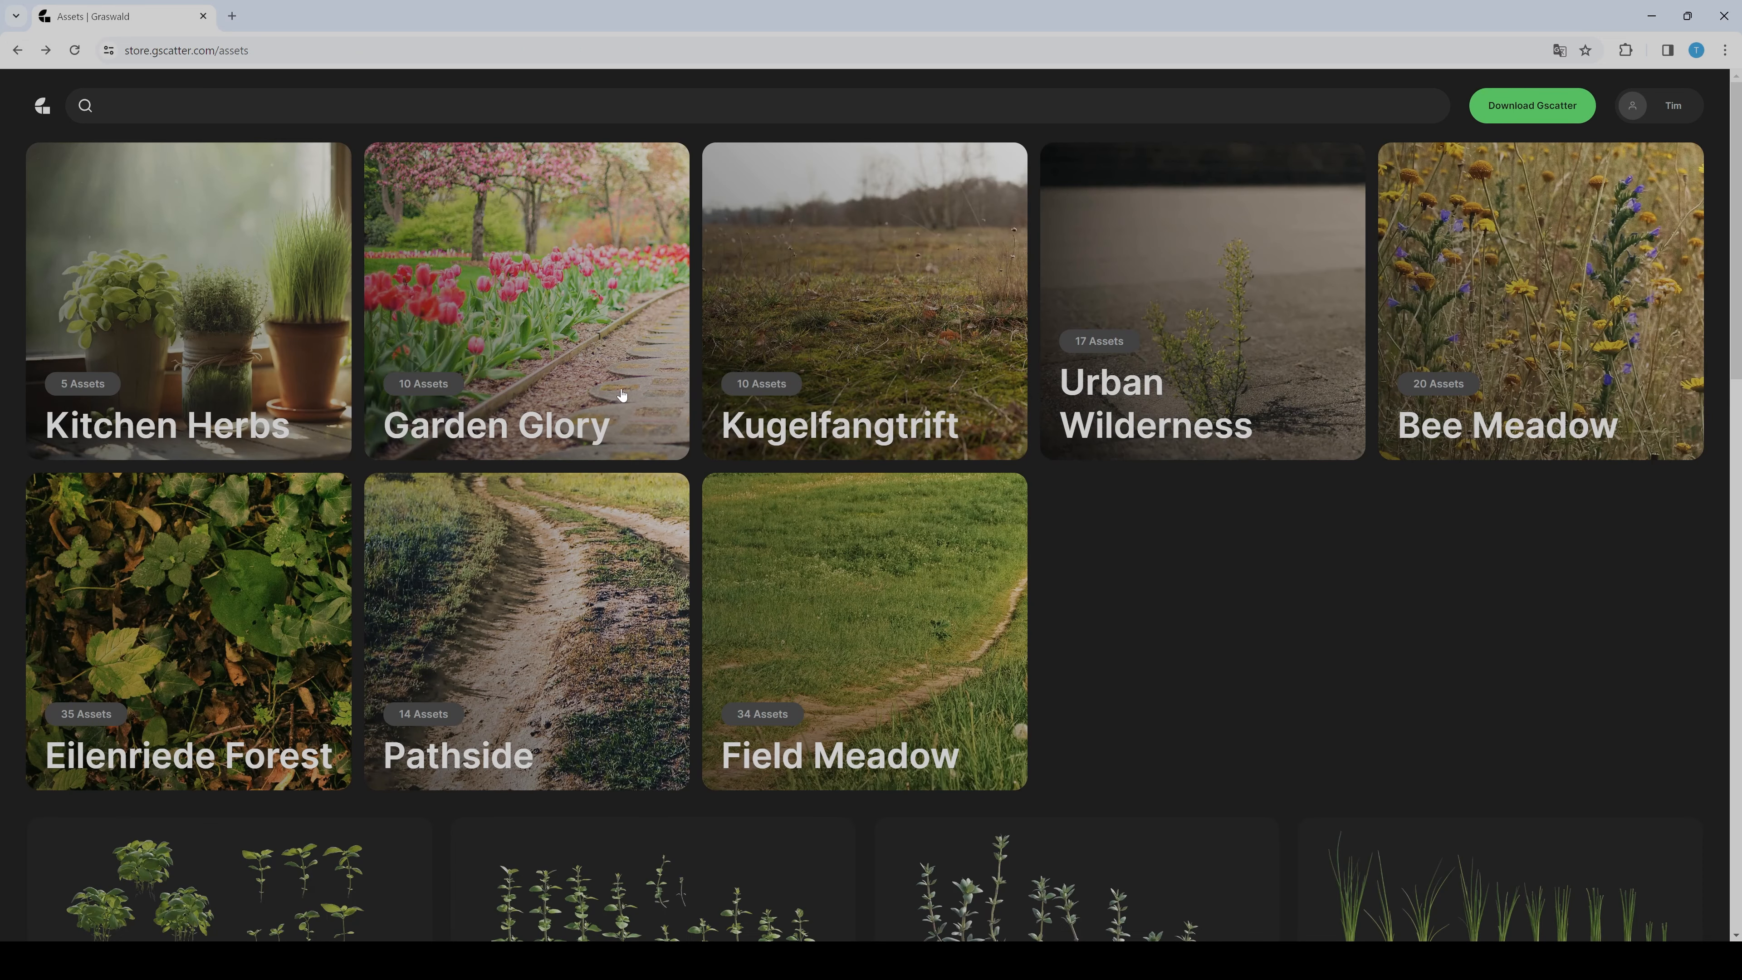
mouse_move(1286, 627)
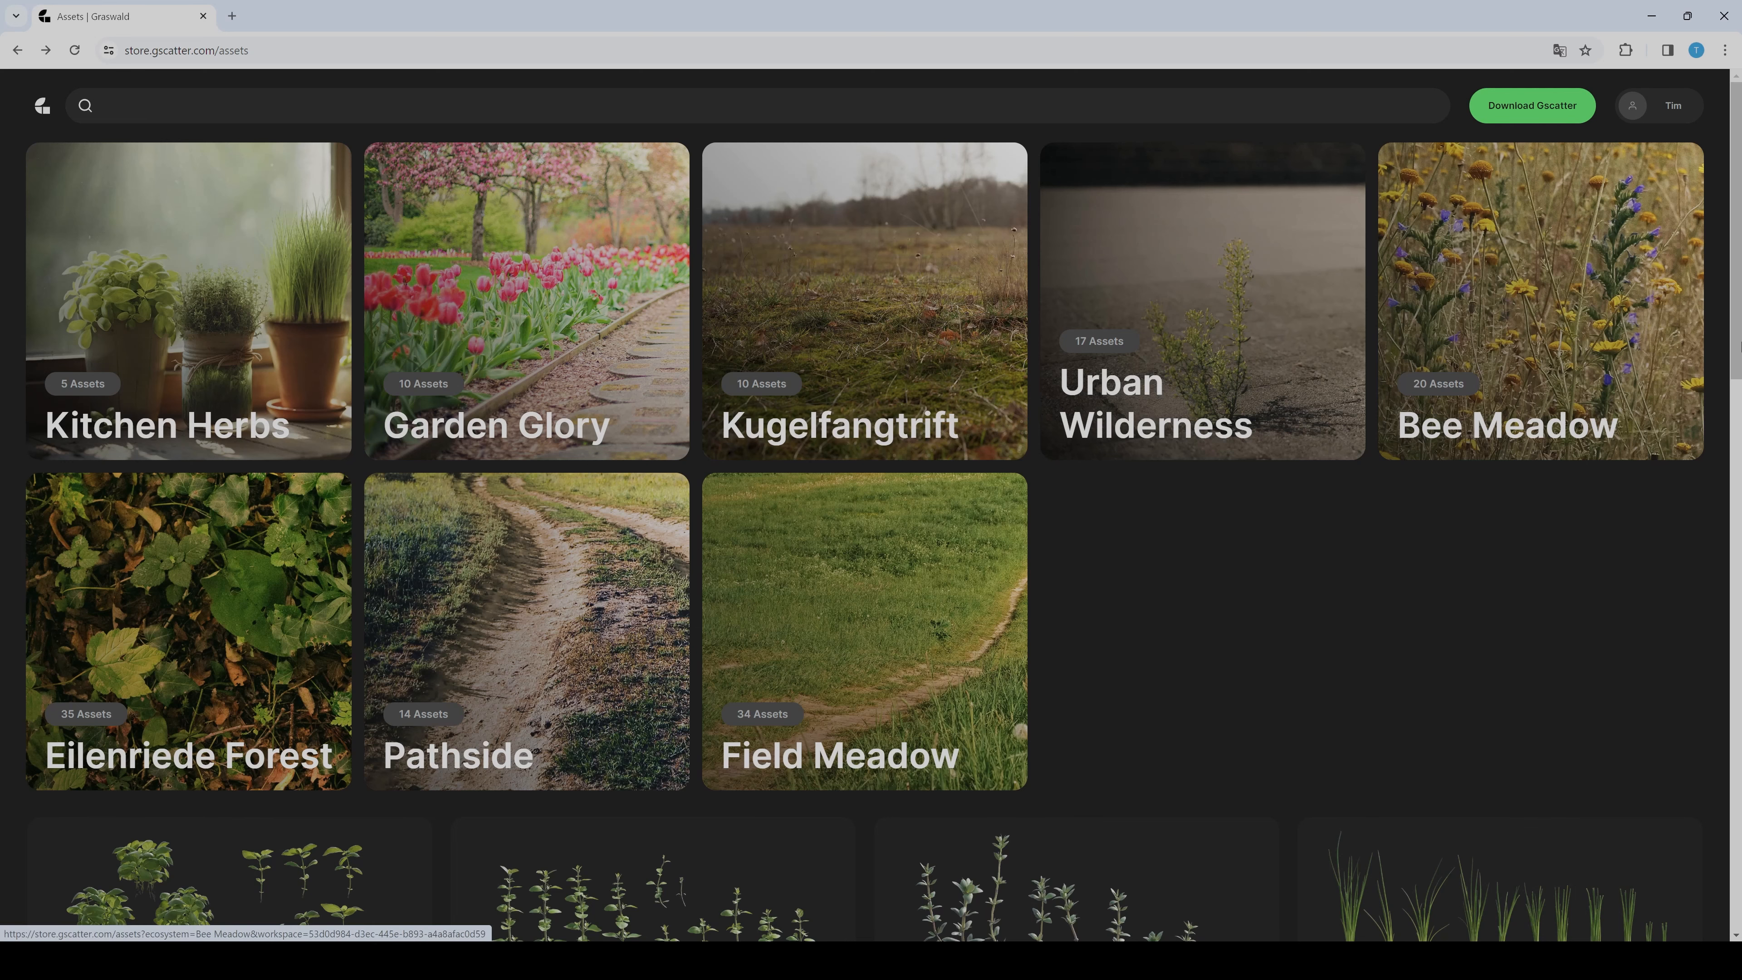
Scroll down through the full plant asset catalogue from tulips to leaves and branches
scroll(down, 3)
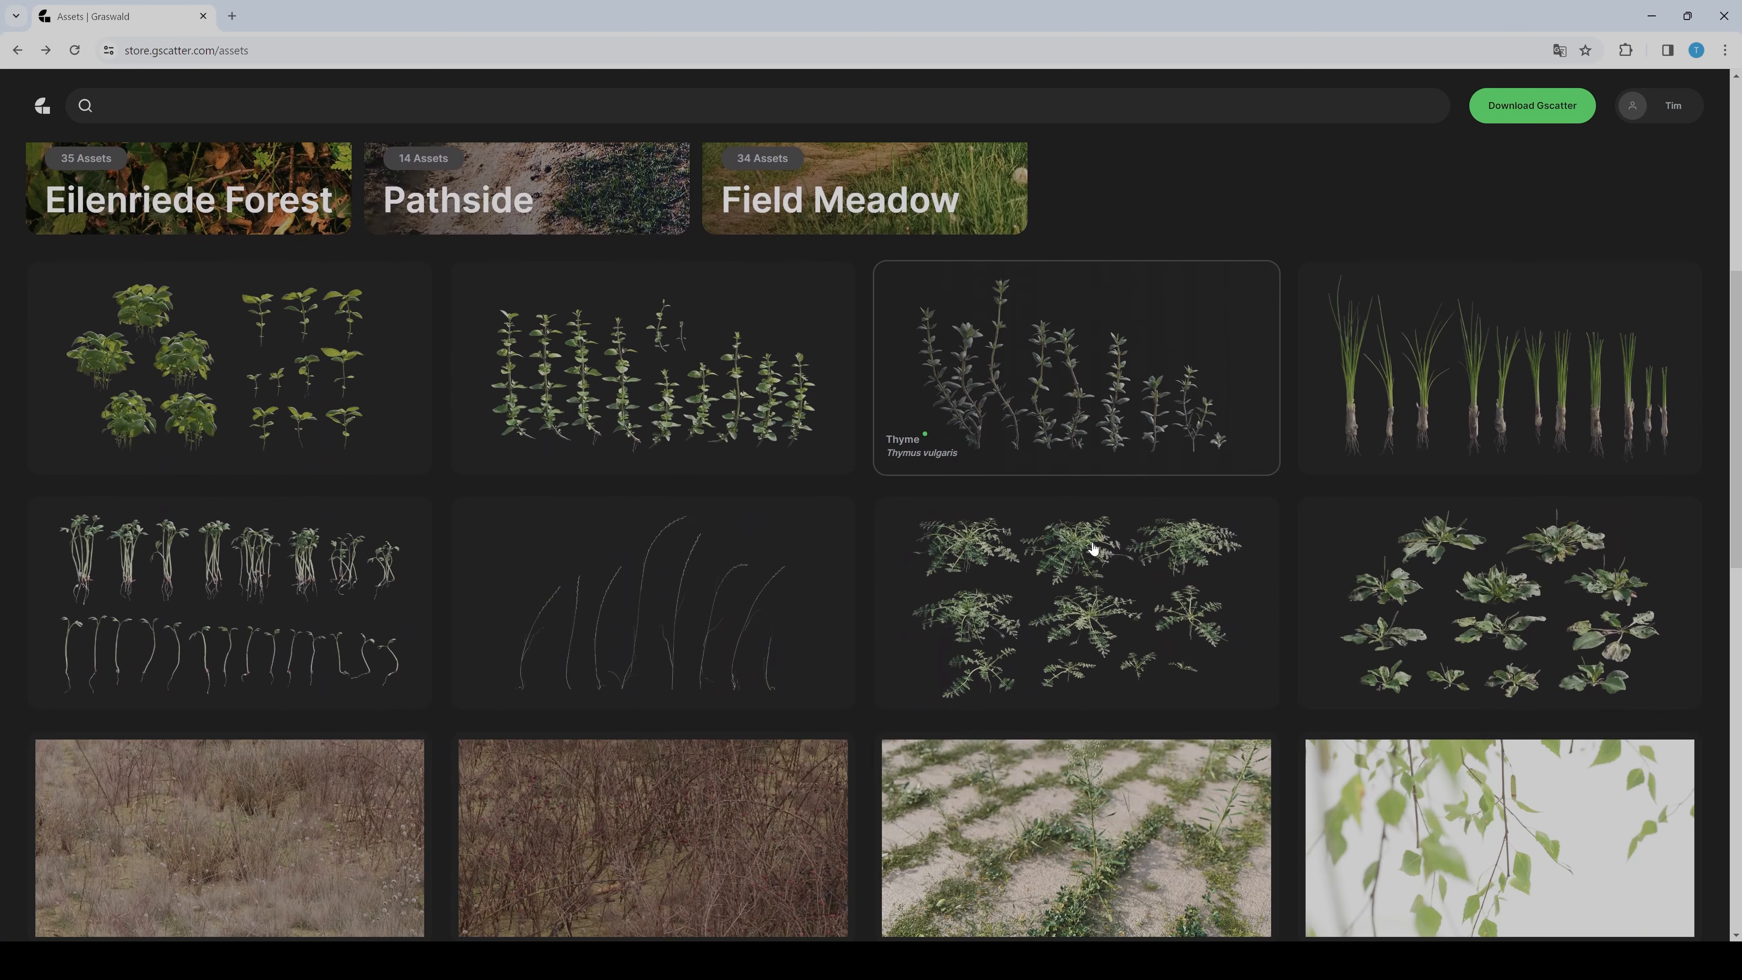
mouse_move(920, 402)
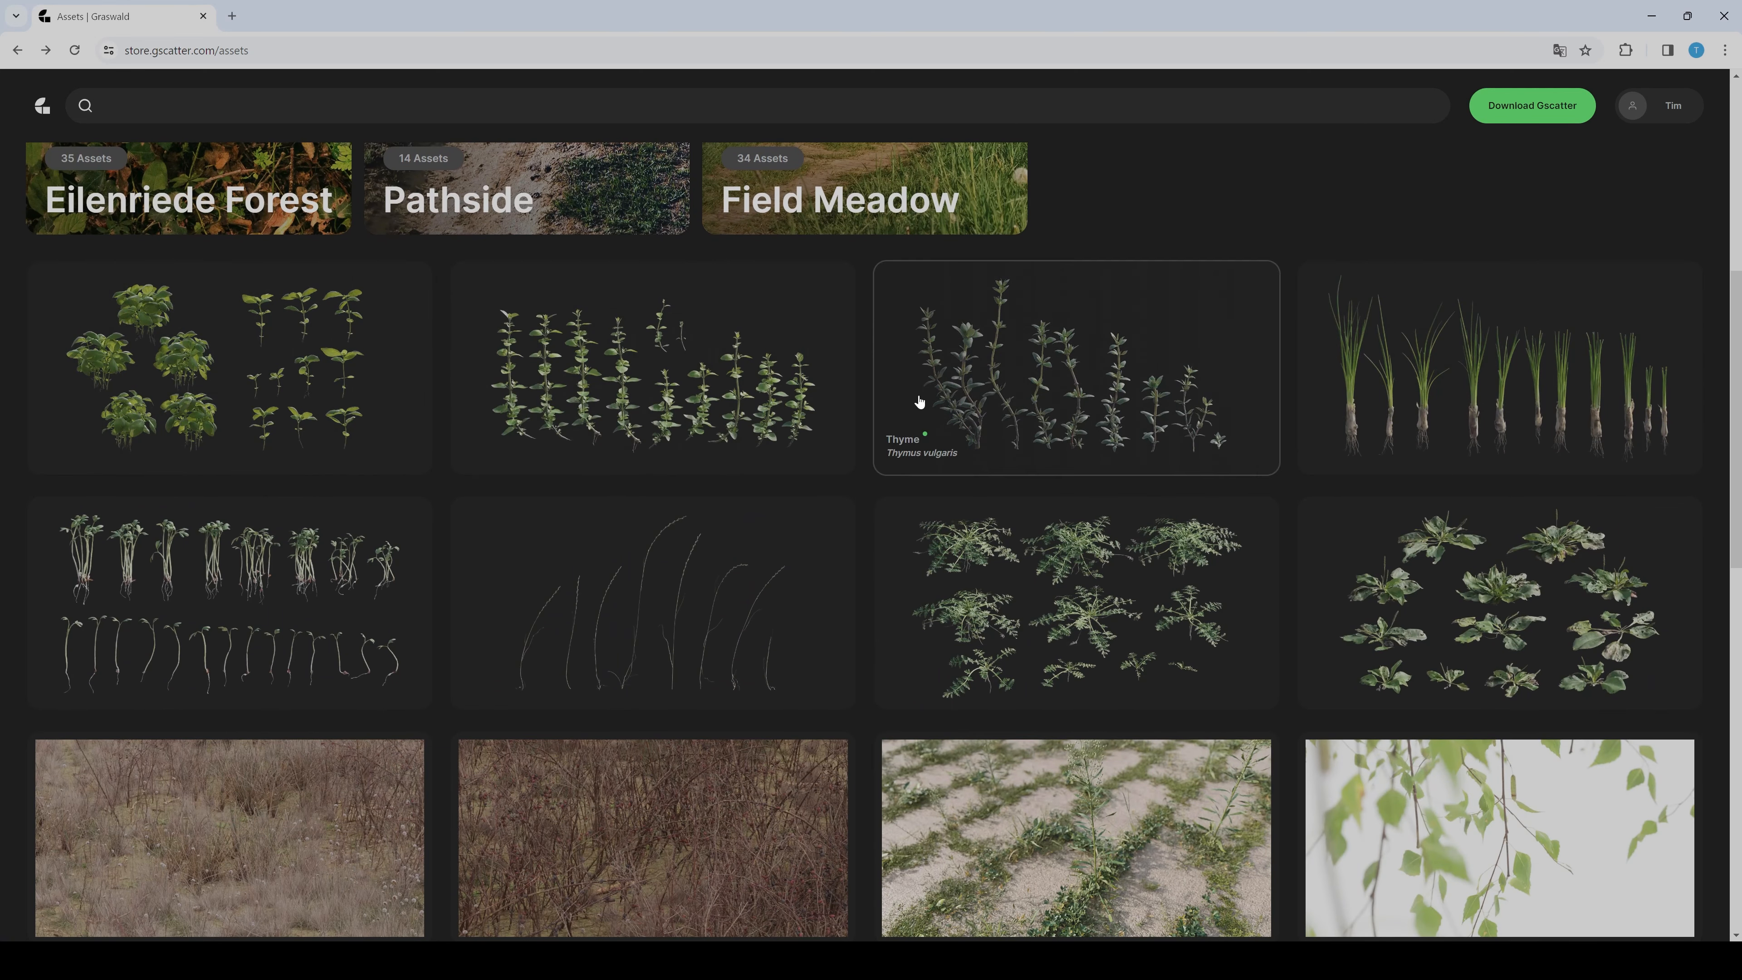
scroll(down, 3)
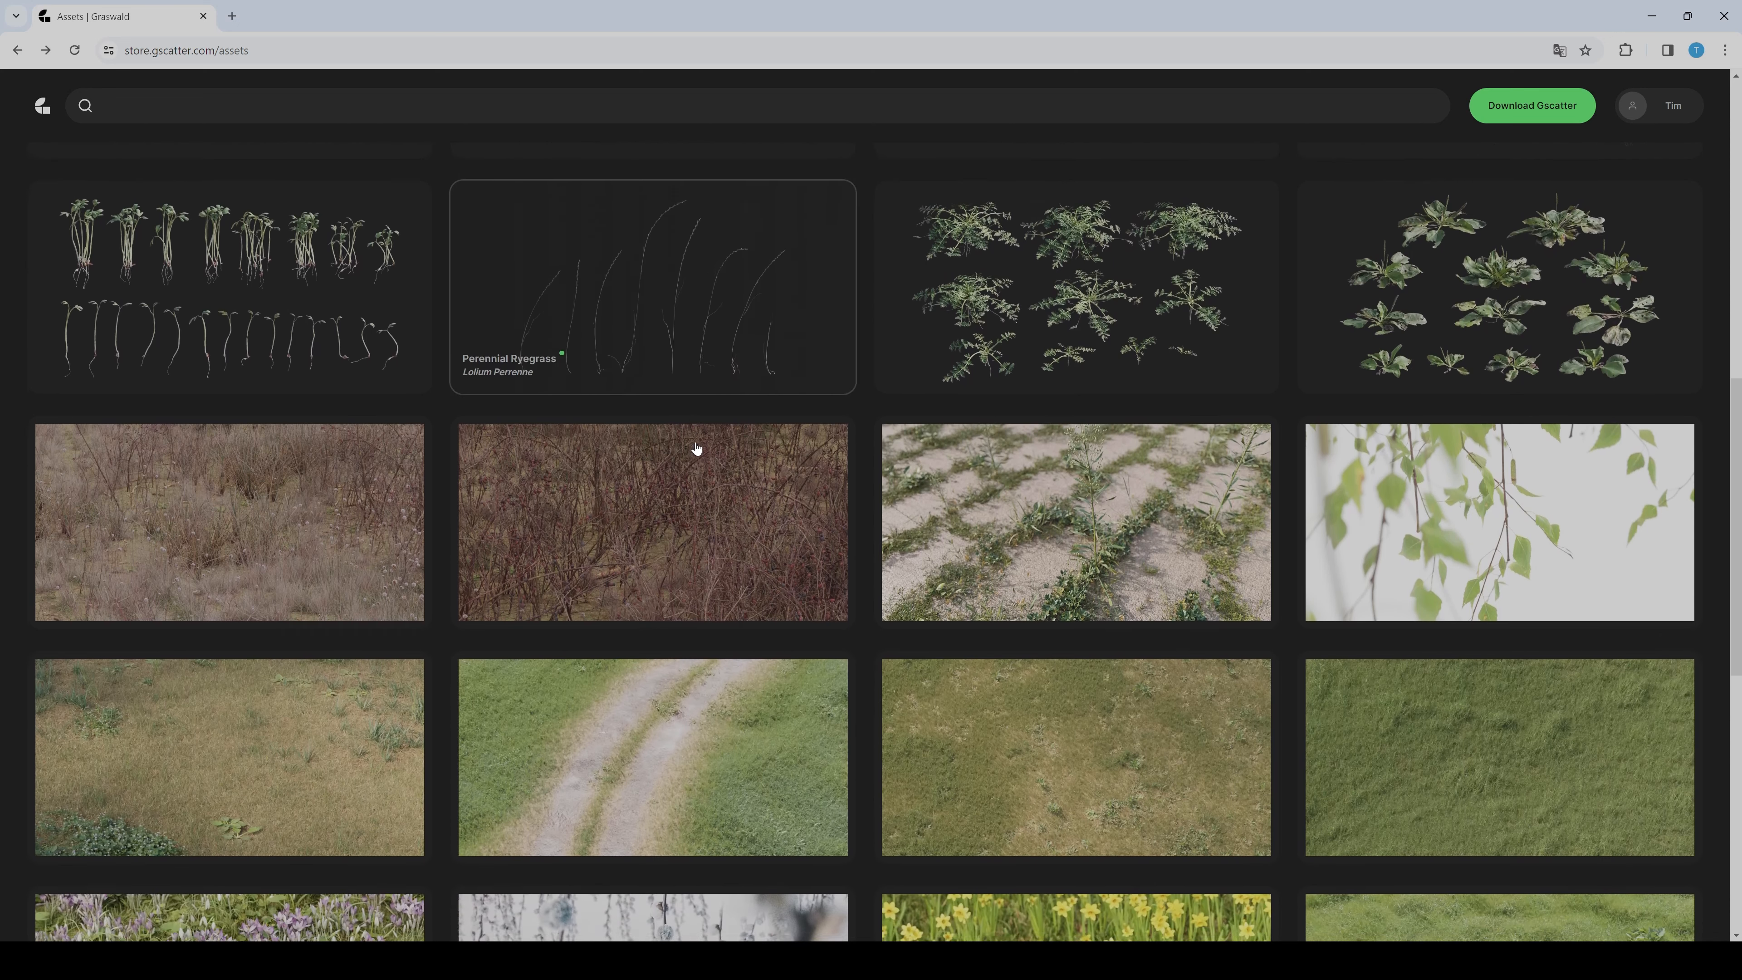
scroll(down, 3)
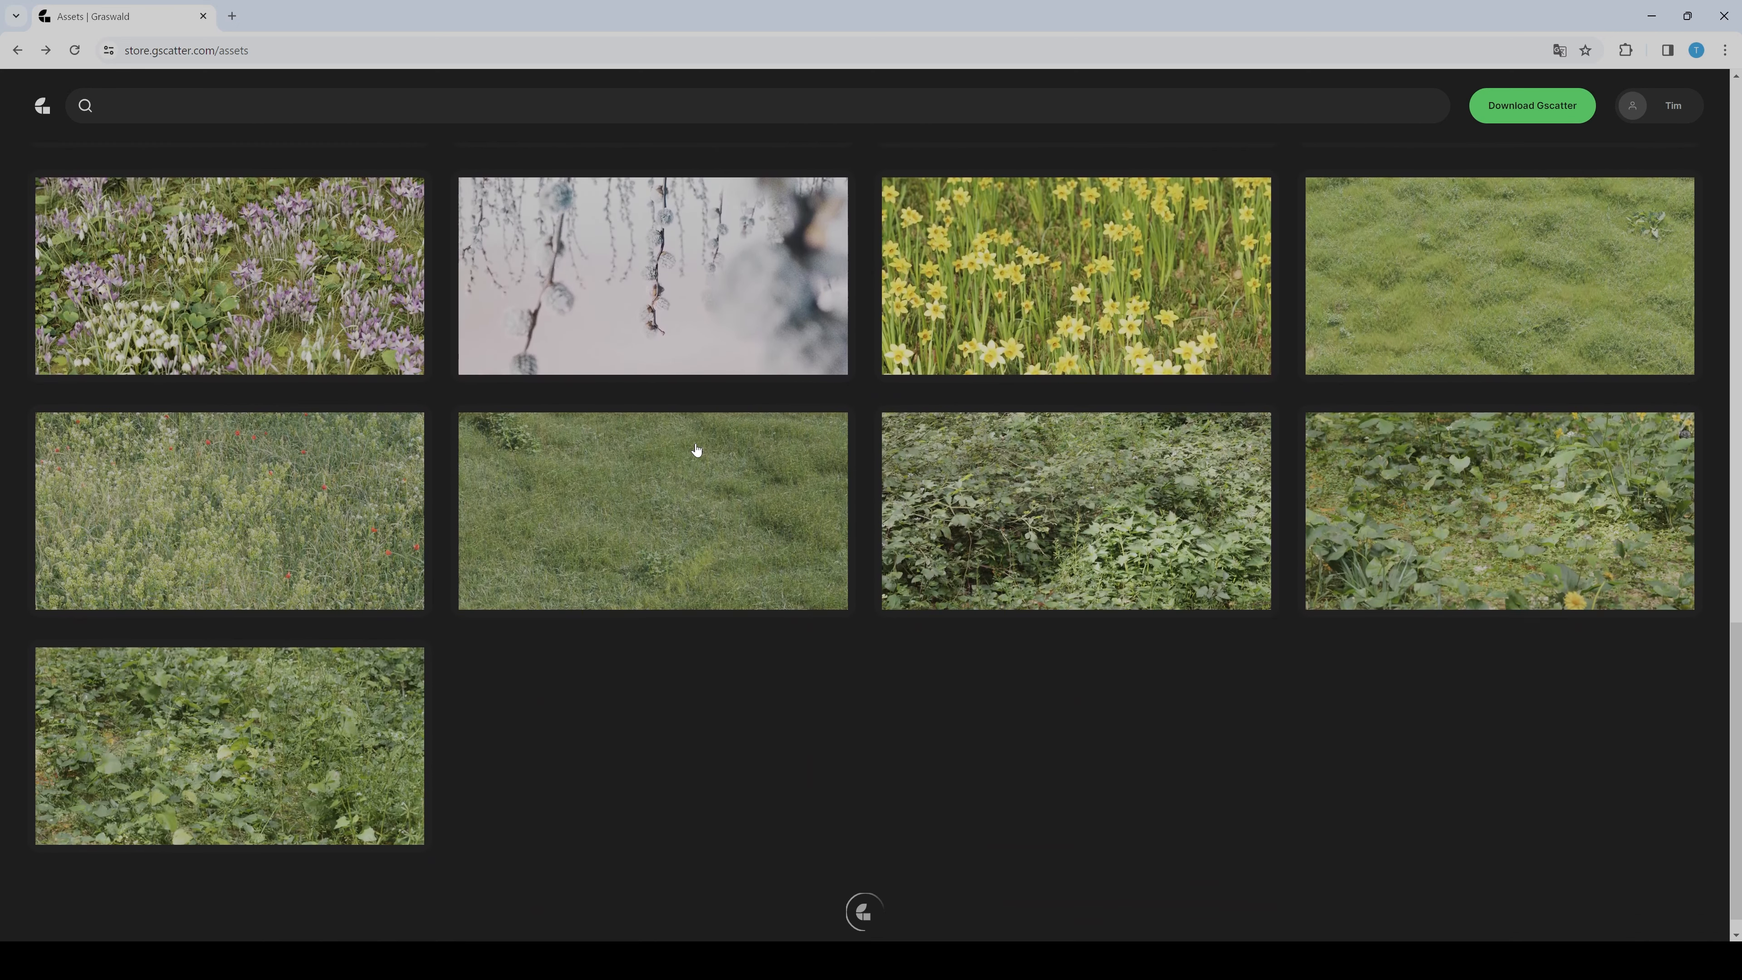
scroll(down, 3)
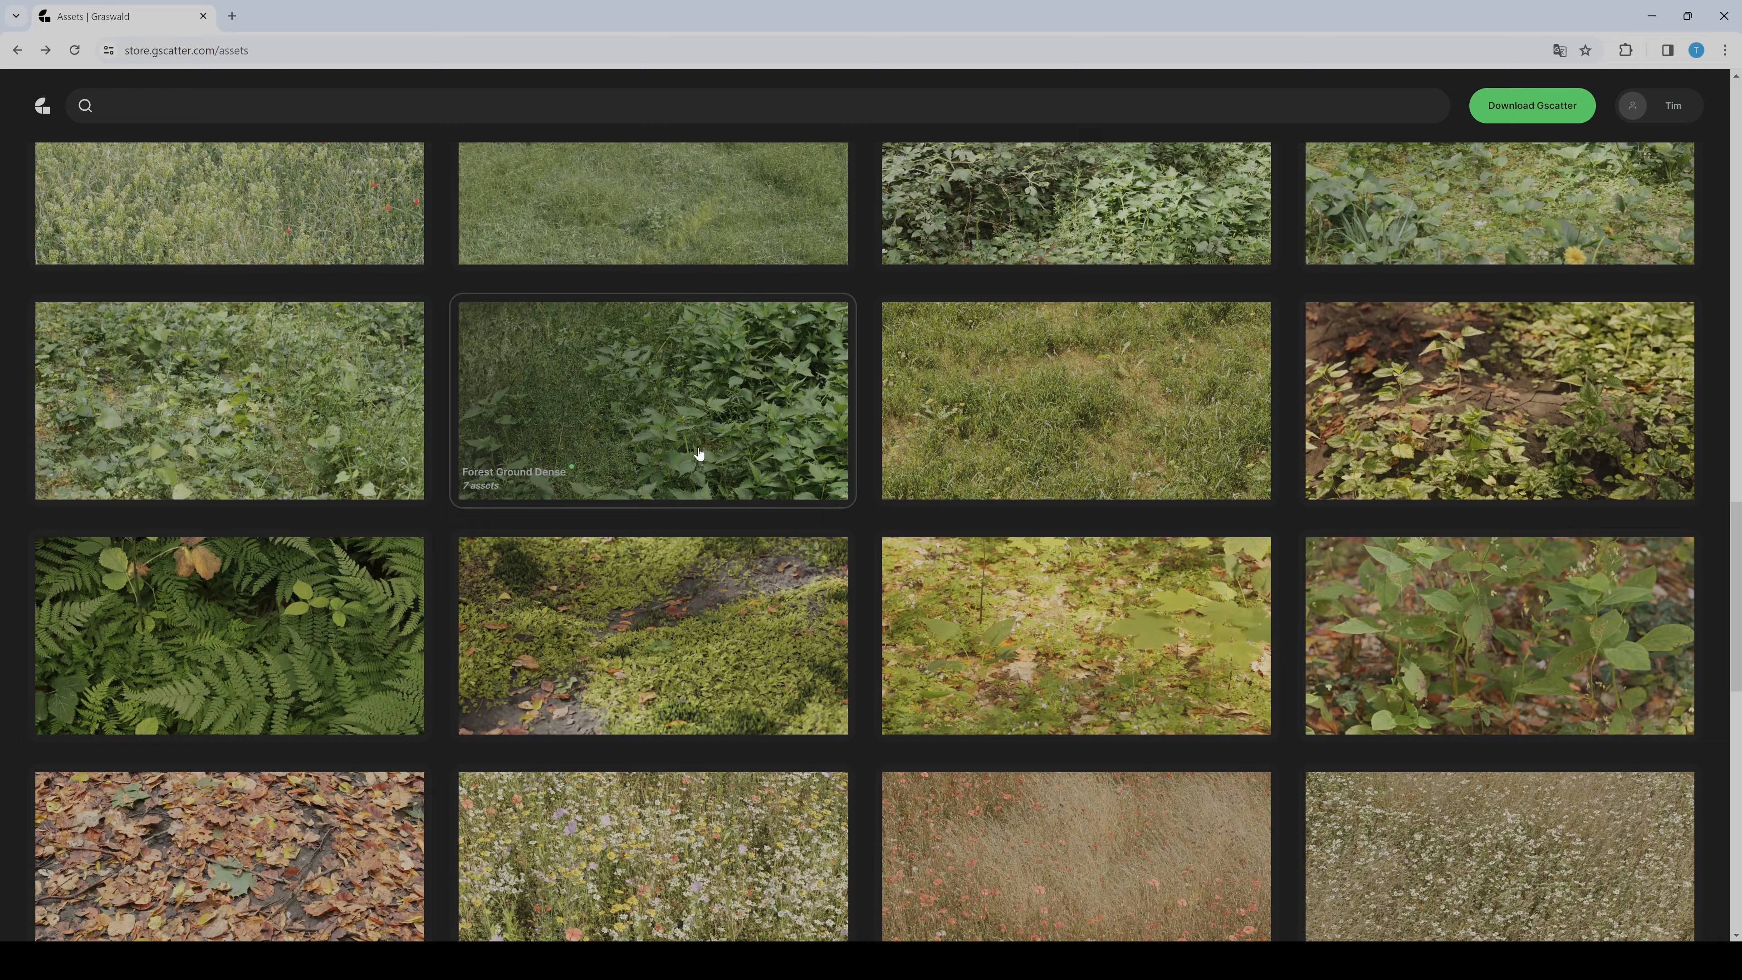
scroll(down, 3)
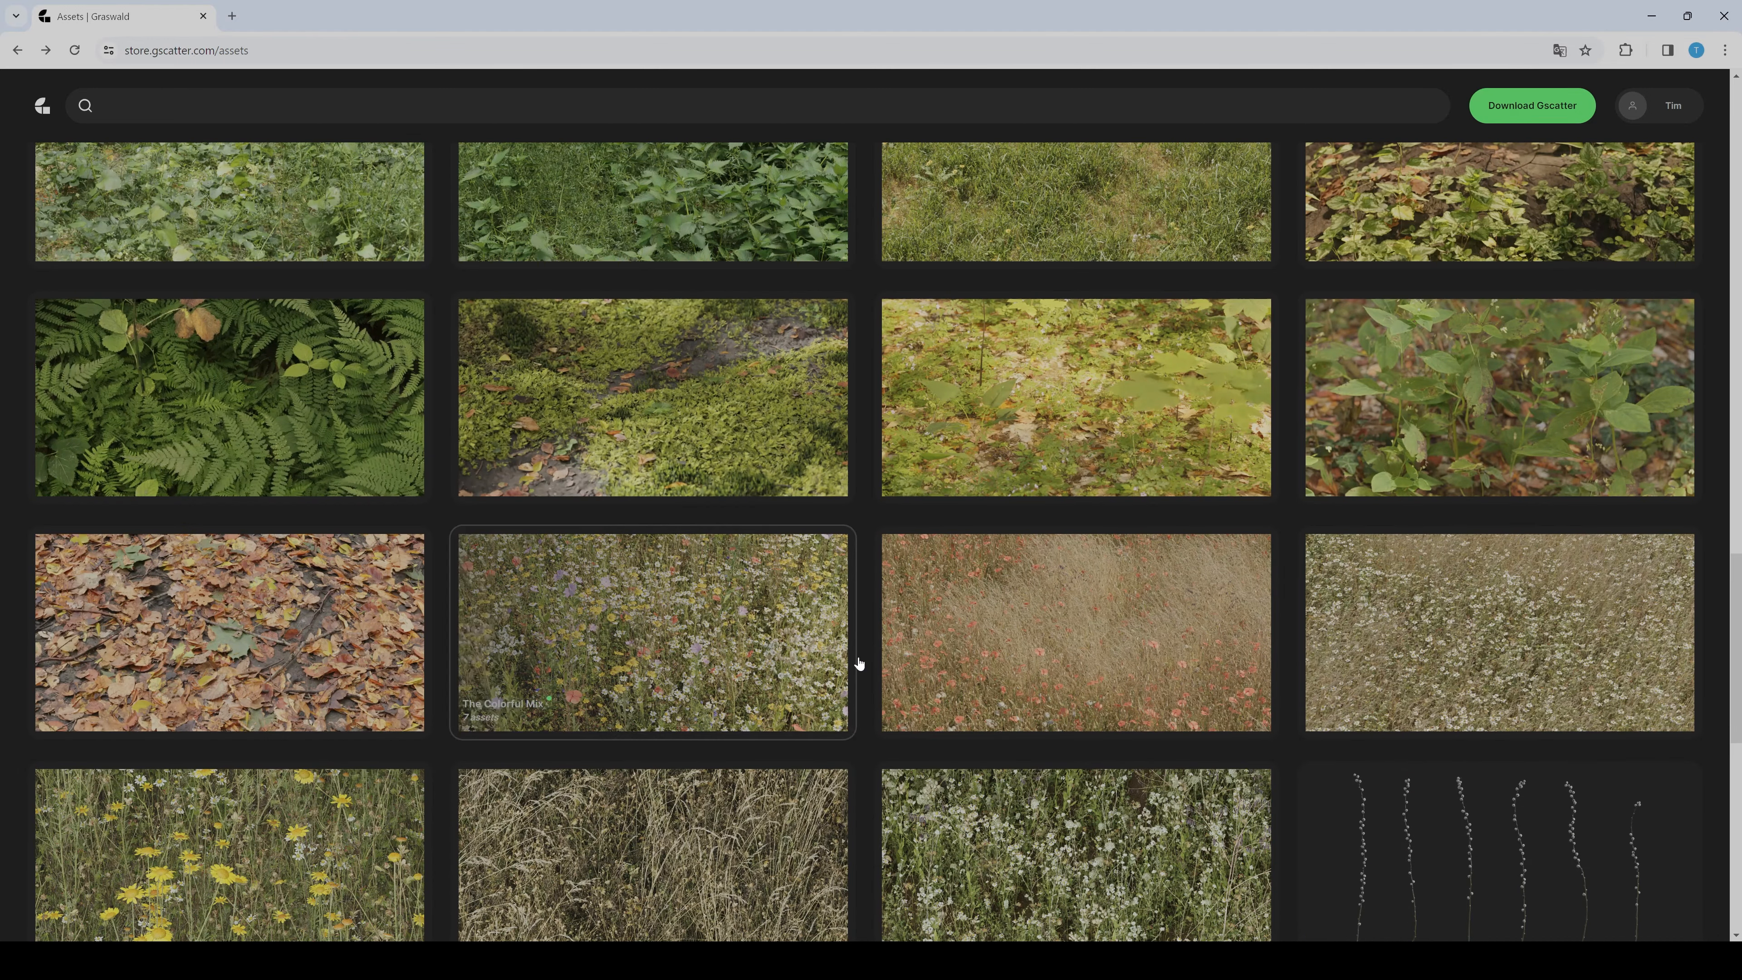
scroll(down, 3)
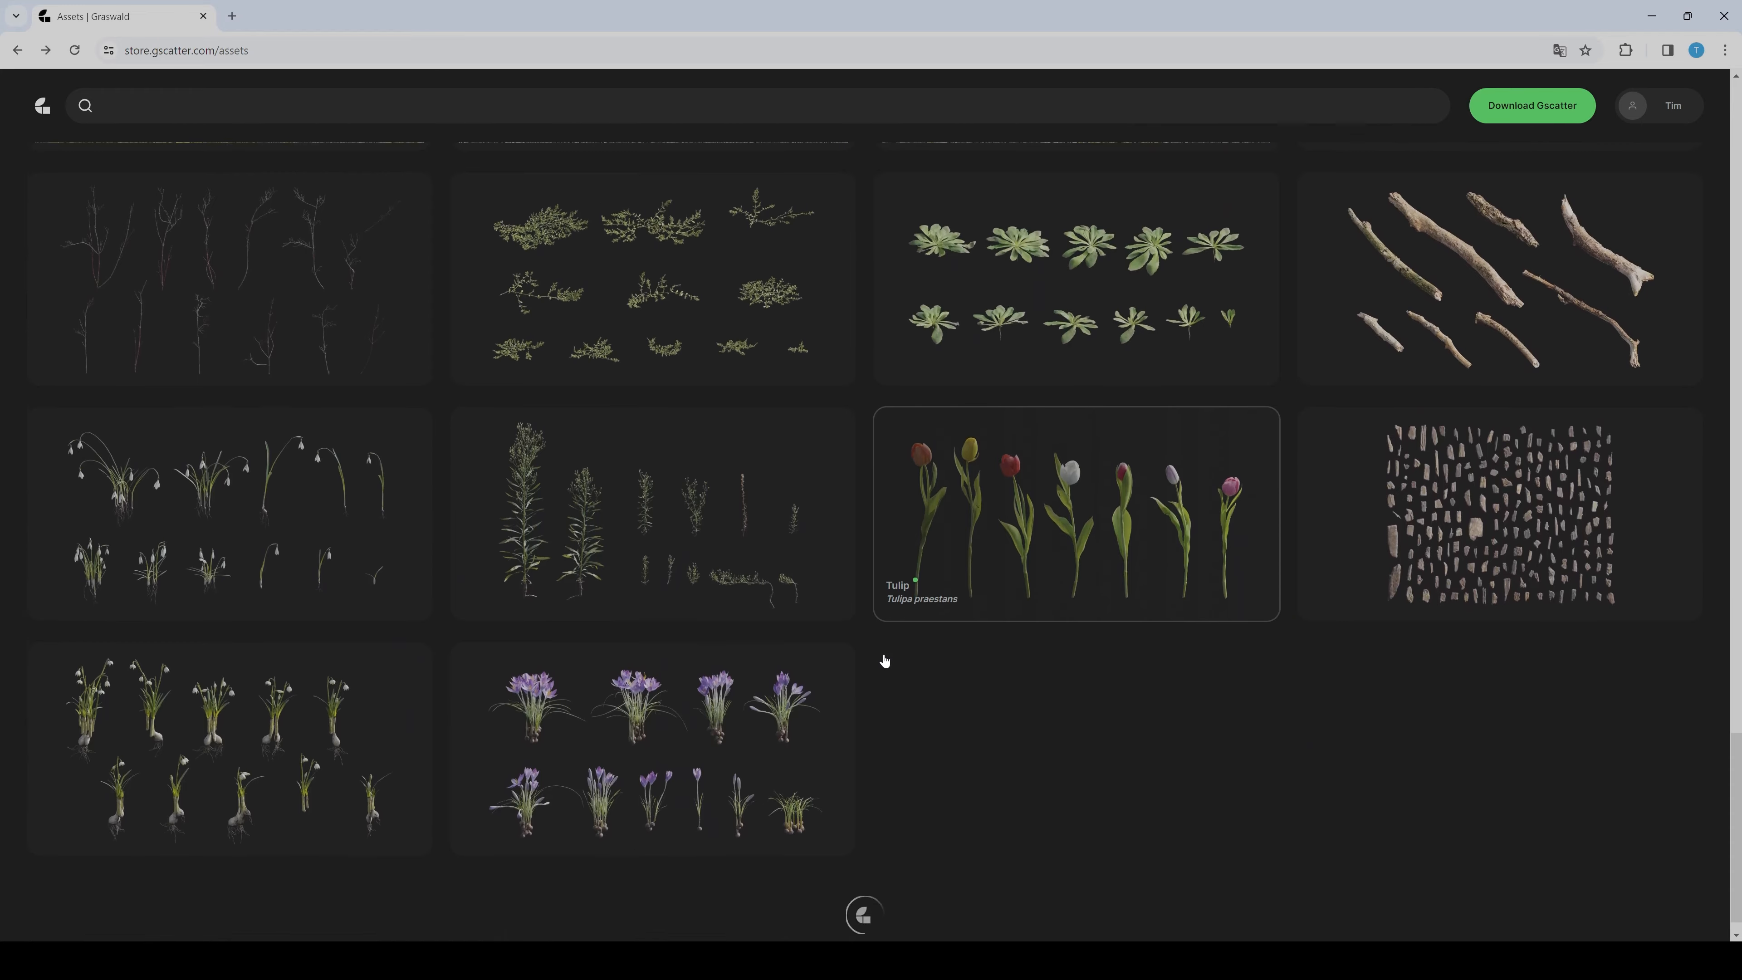
scroll(down, 3)
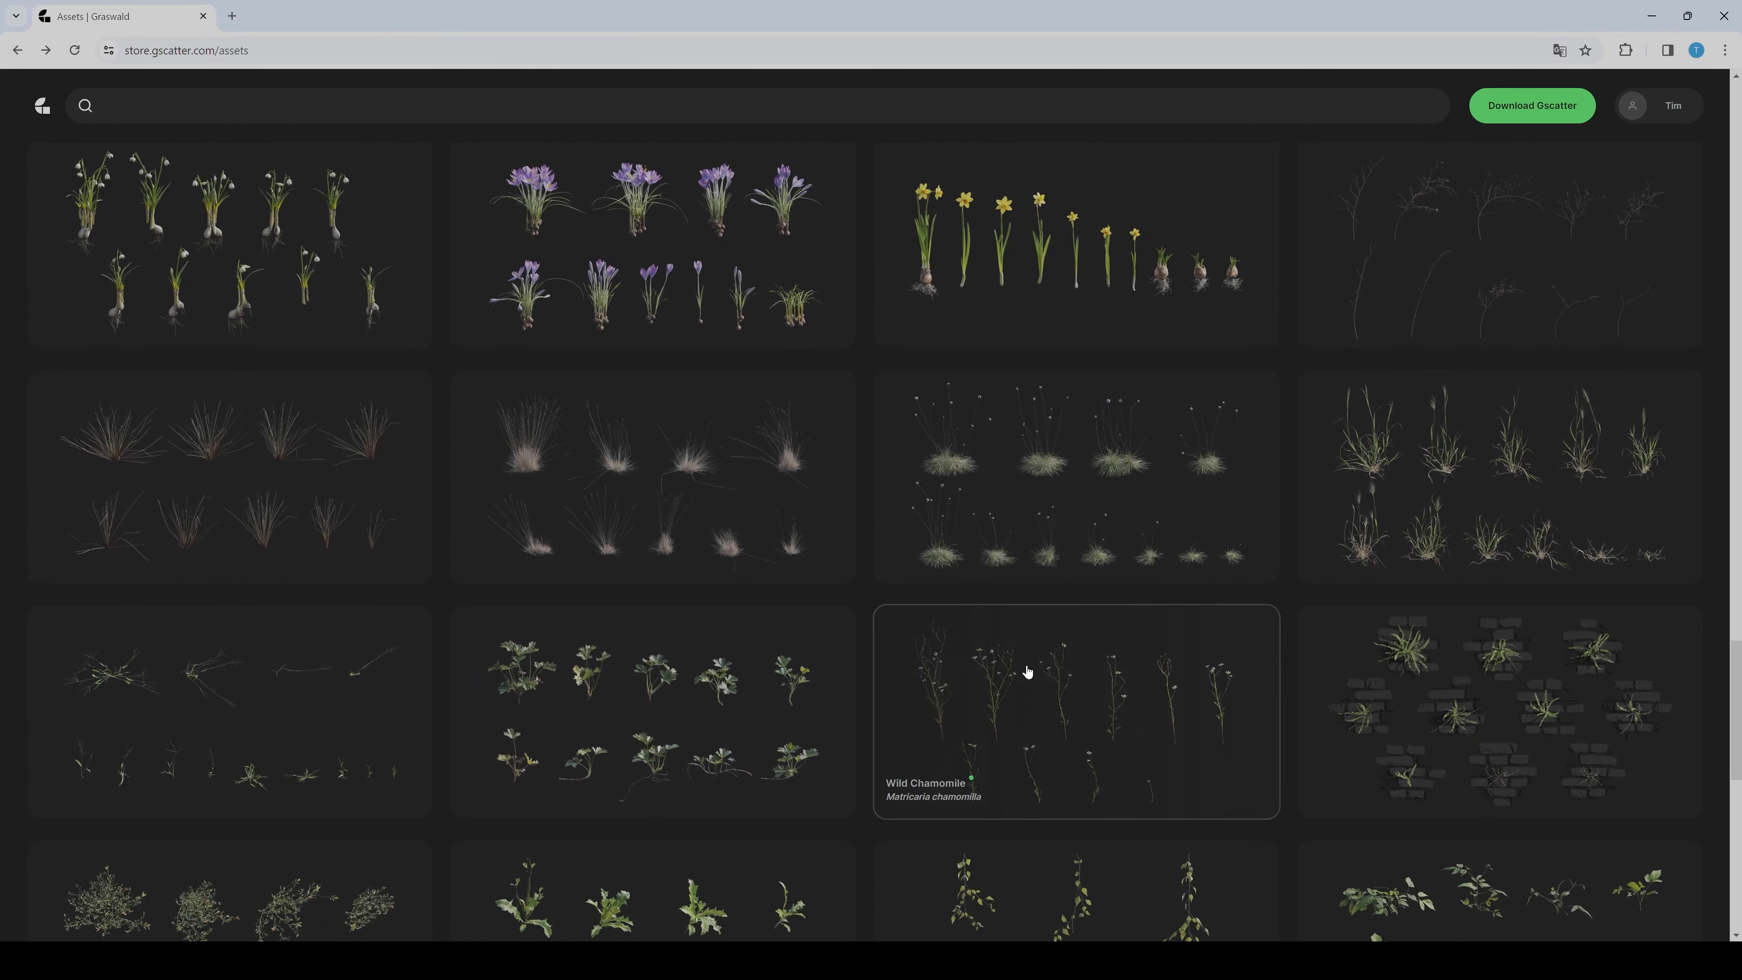
scroll(down, 3)
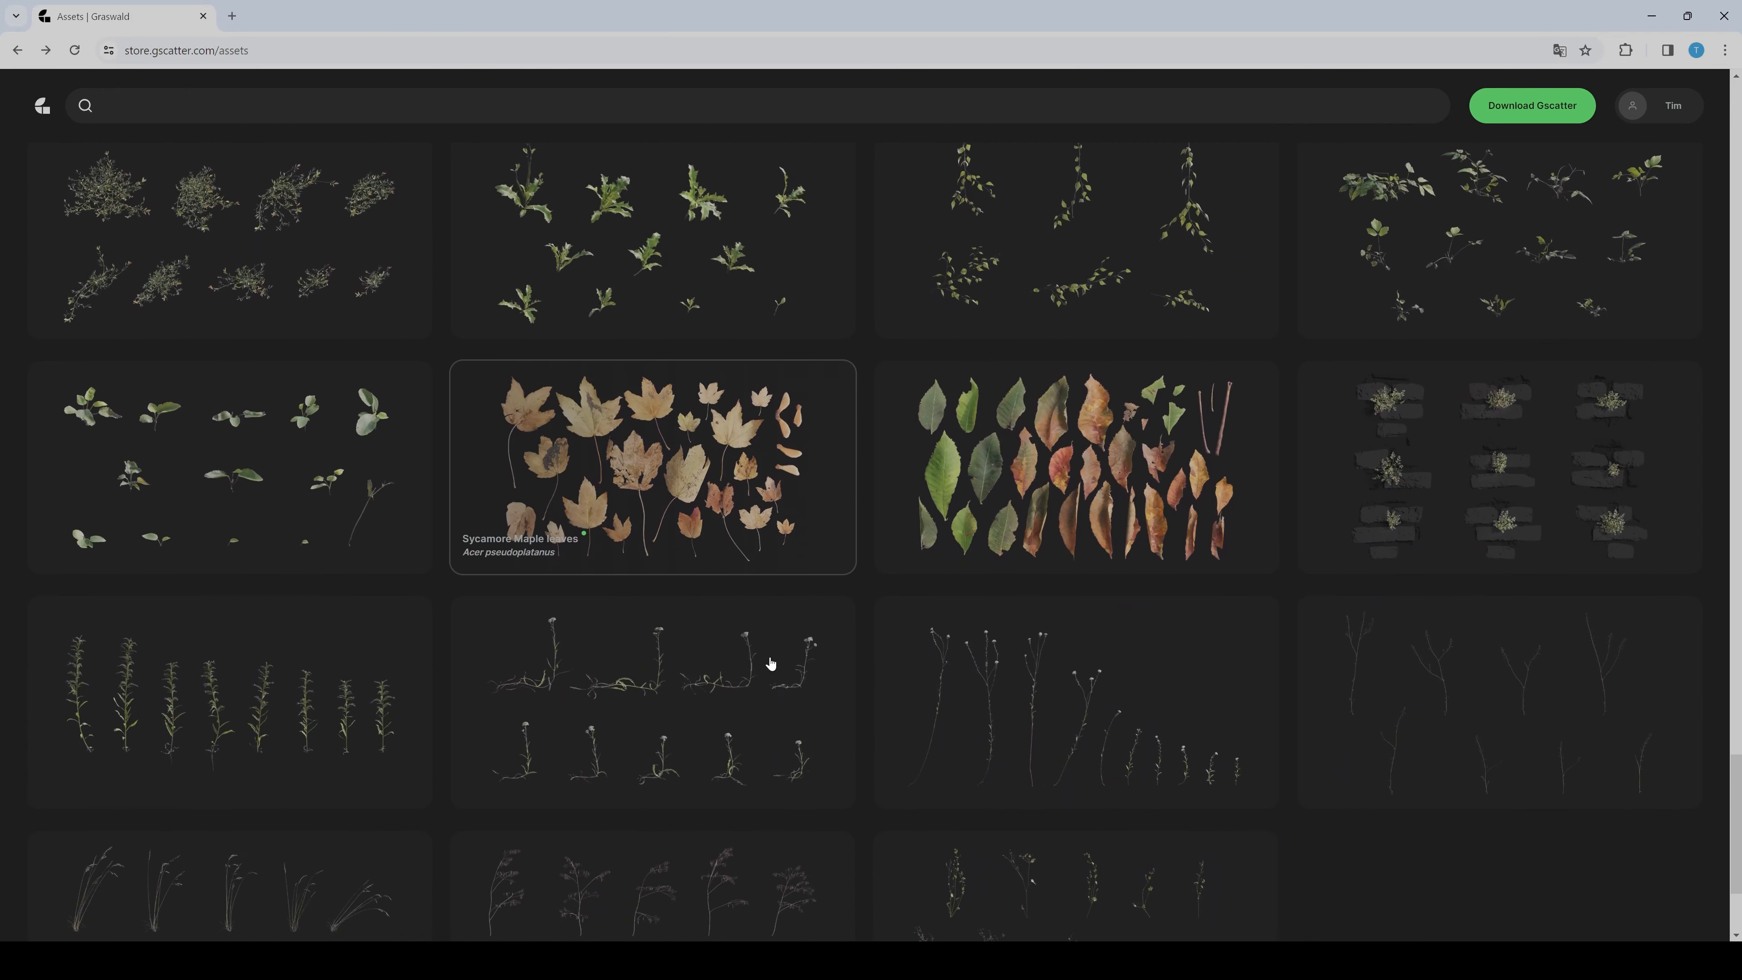
scroll(down, 3)
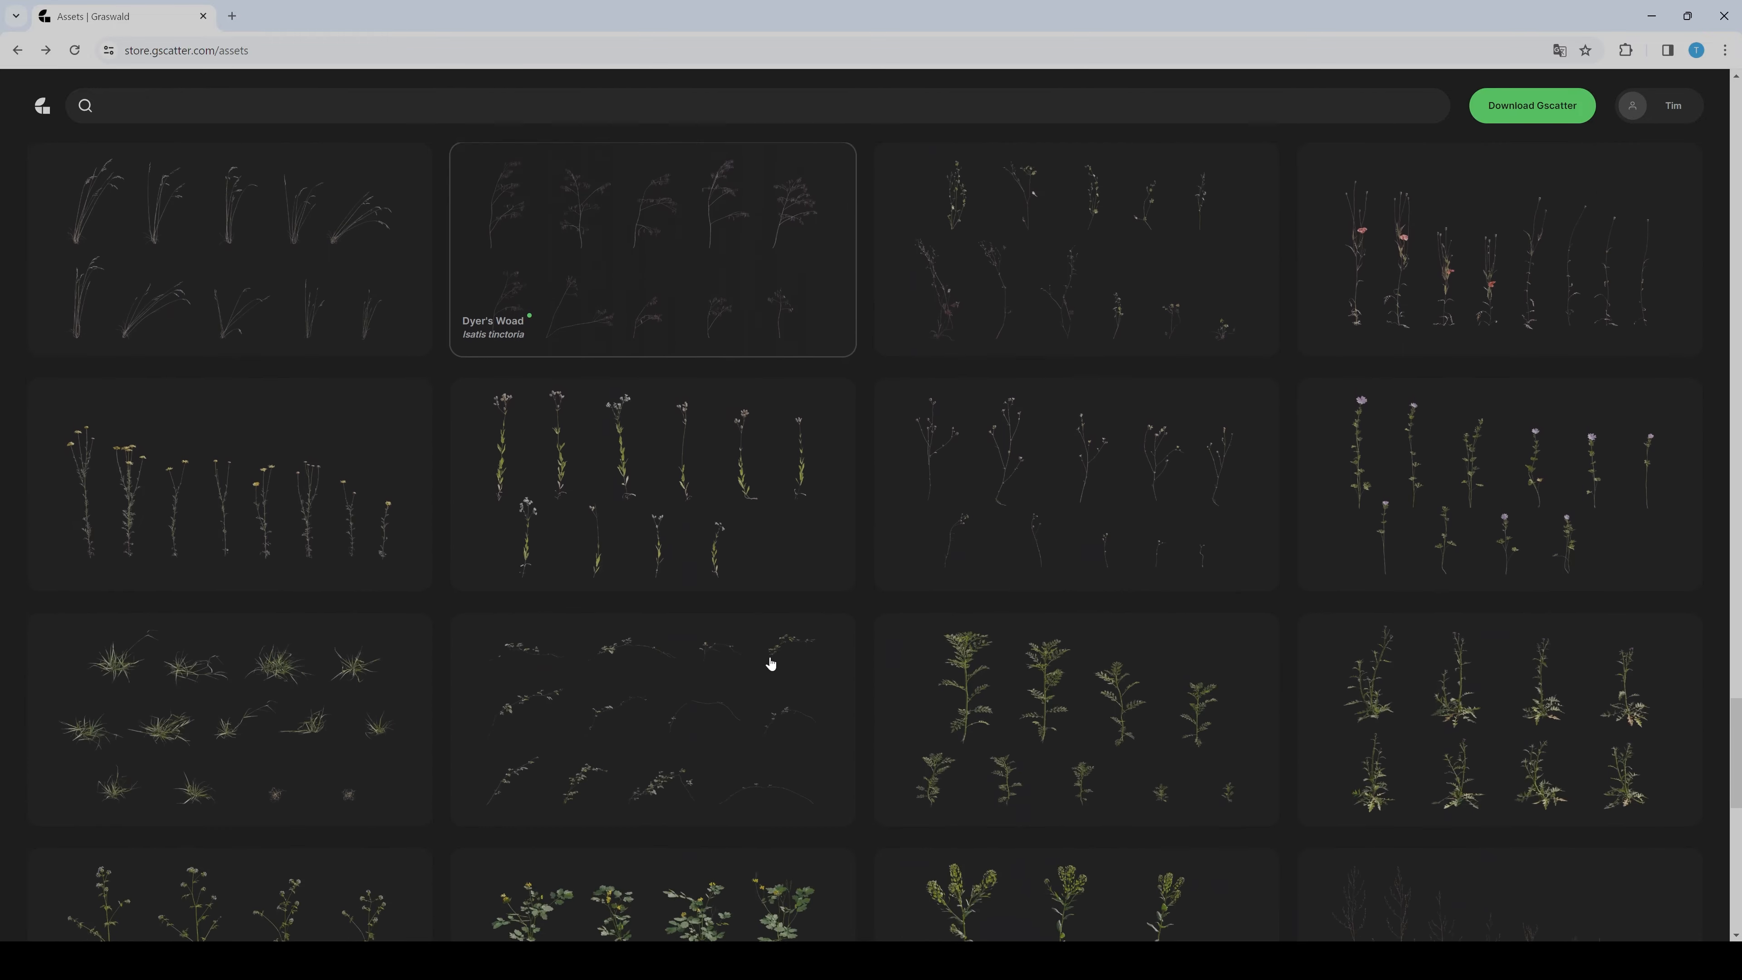
scroll(down, 3)
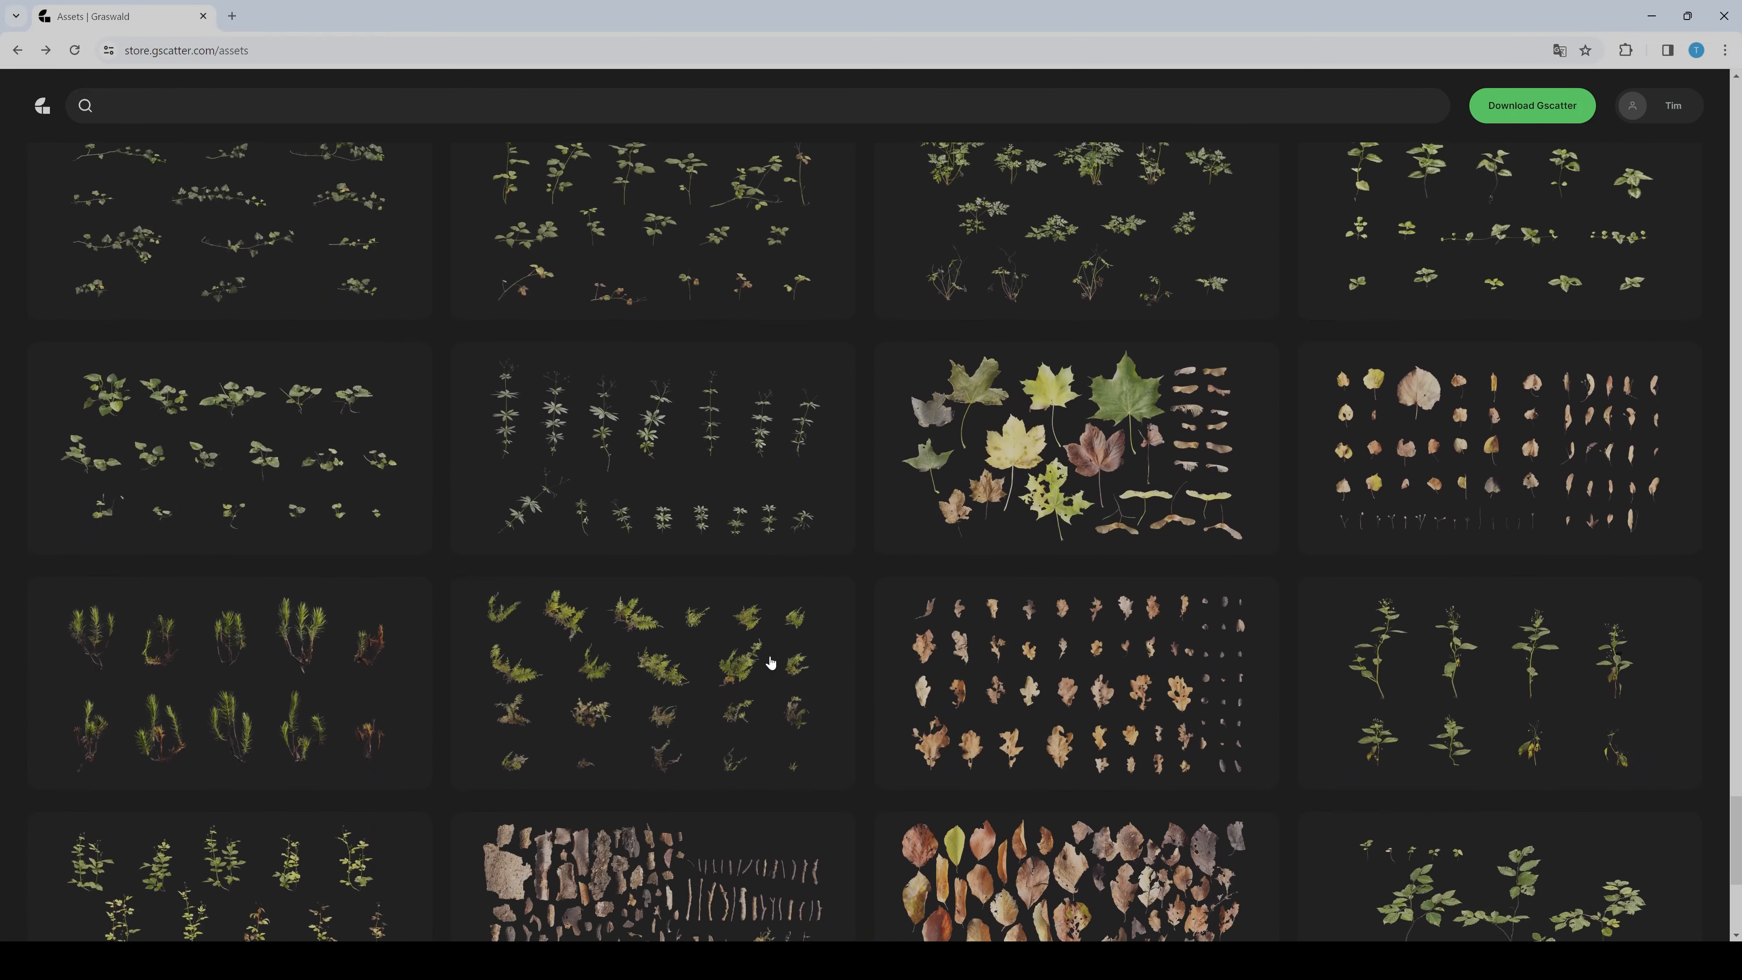
scroll(down, 3)
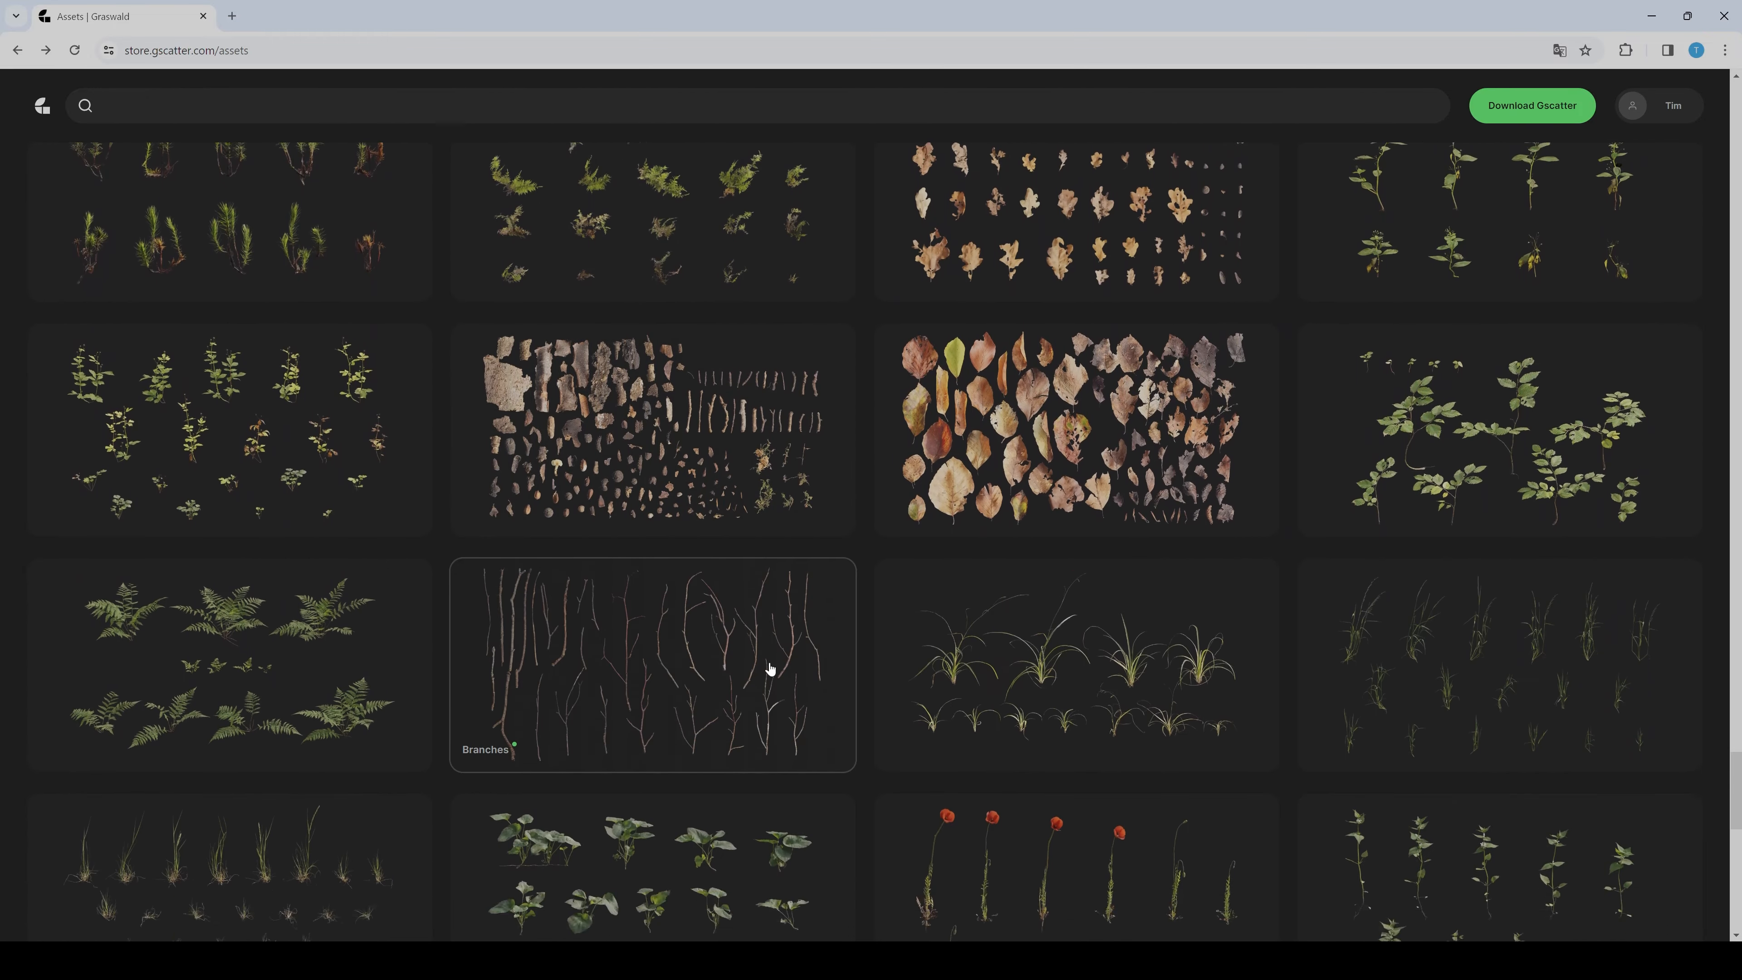
scroll(down, 3)
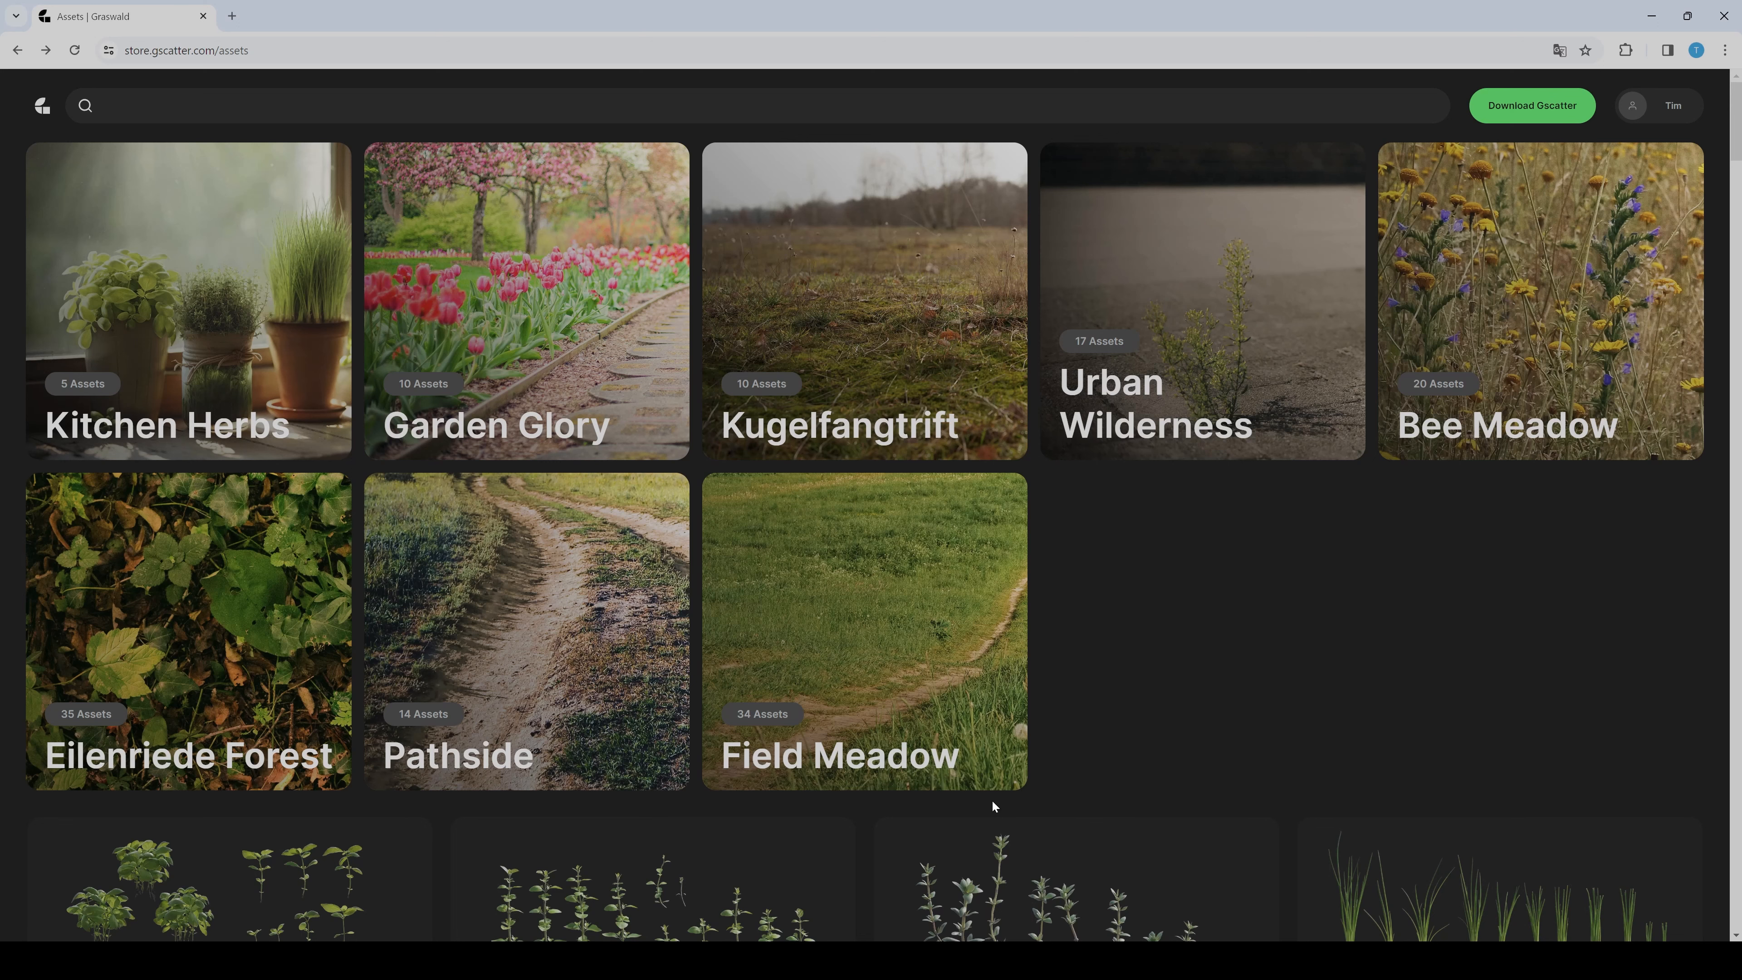
Download Basil from Kitchen Herbs in the Blender (.gscatter) format
click(188, 301)
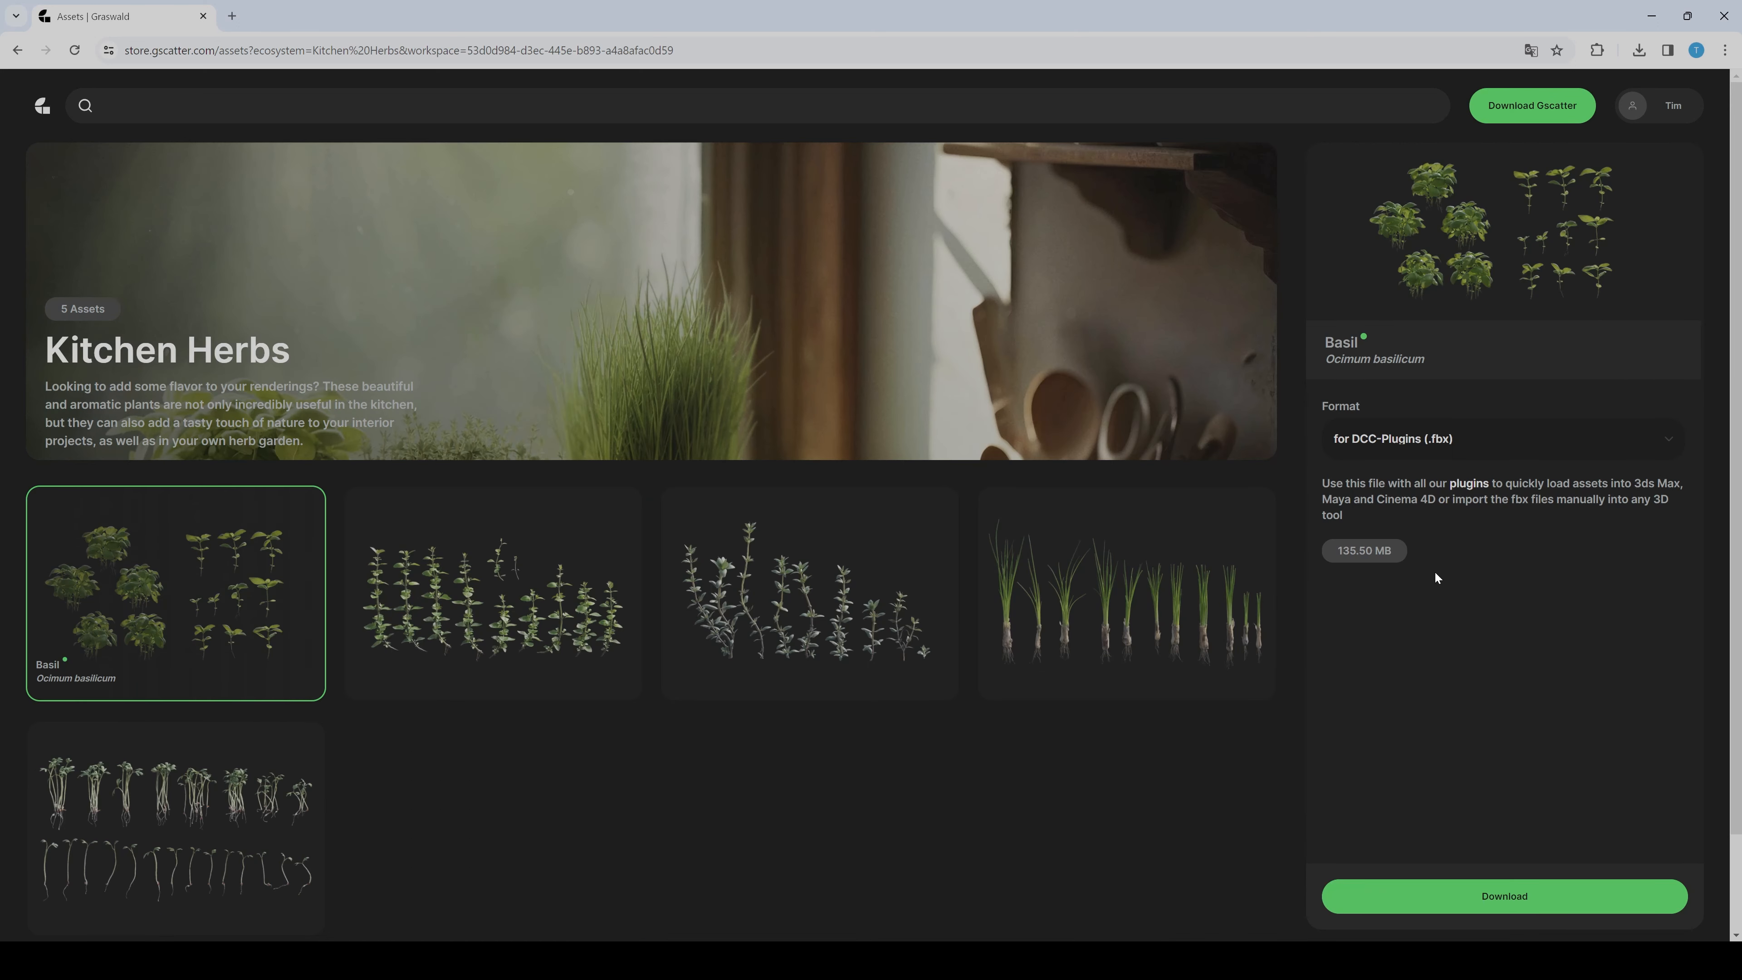
click(1500, 438)
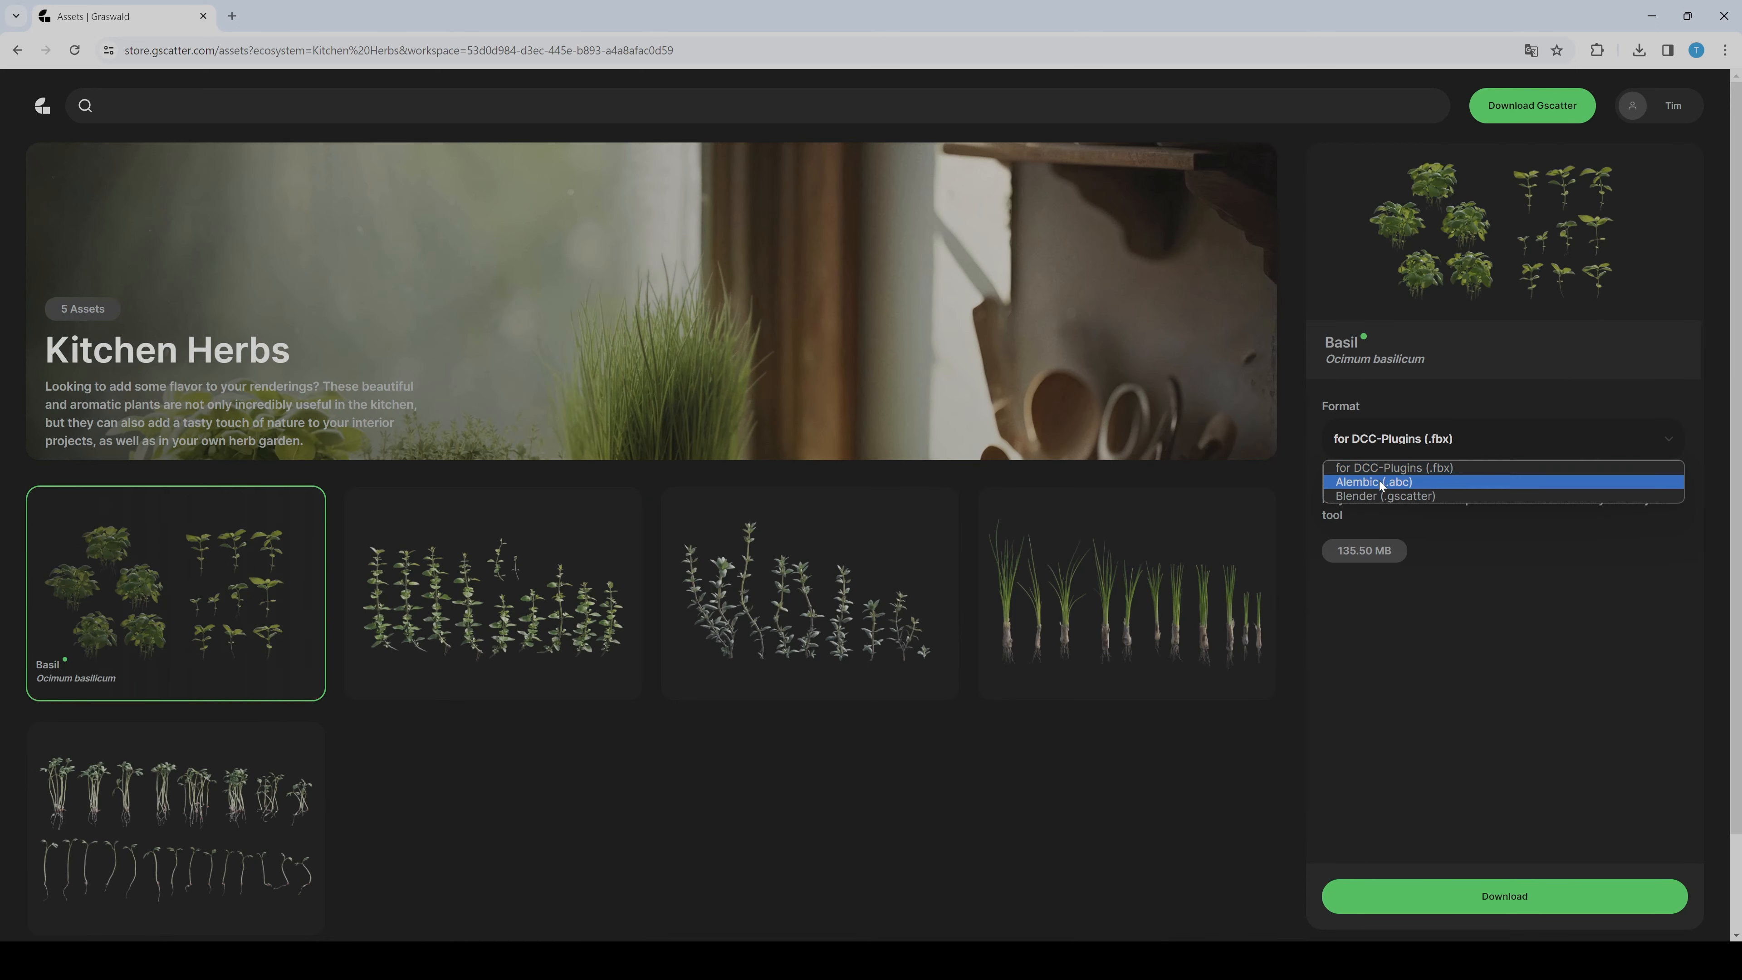
click(1385, 496)
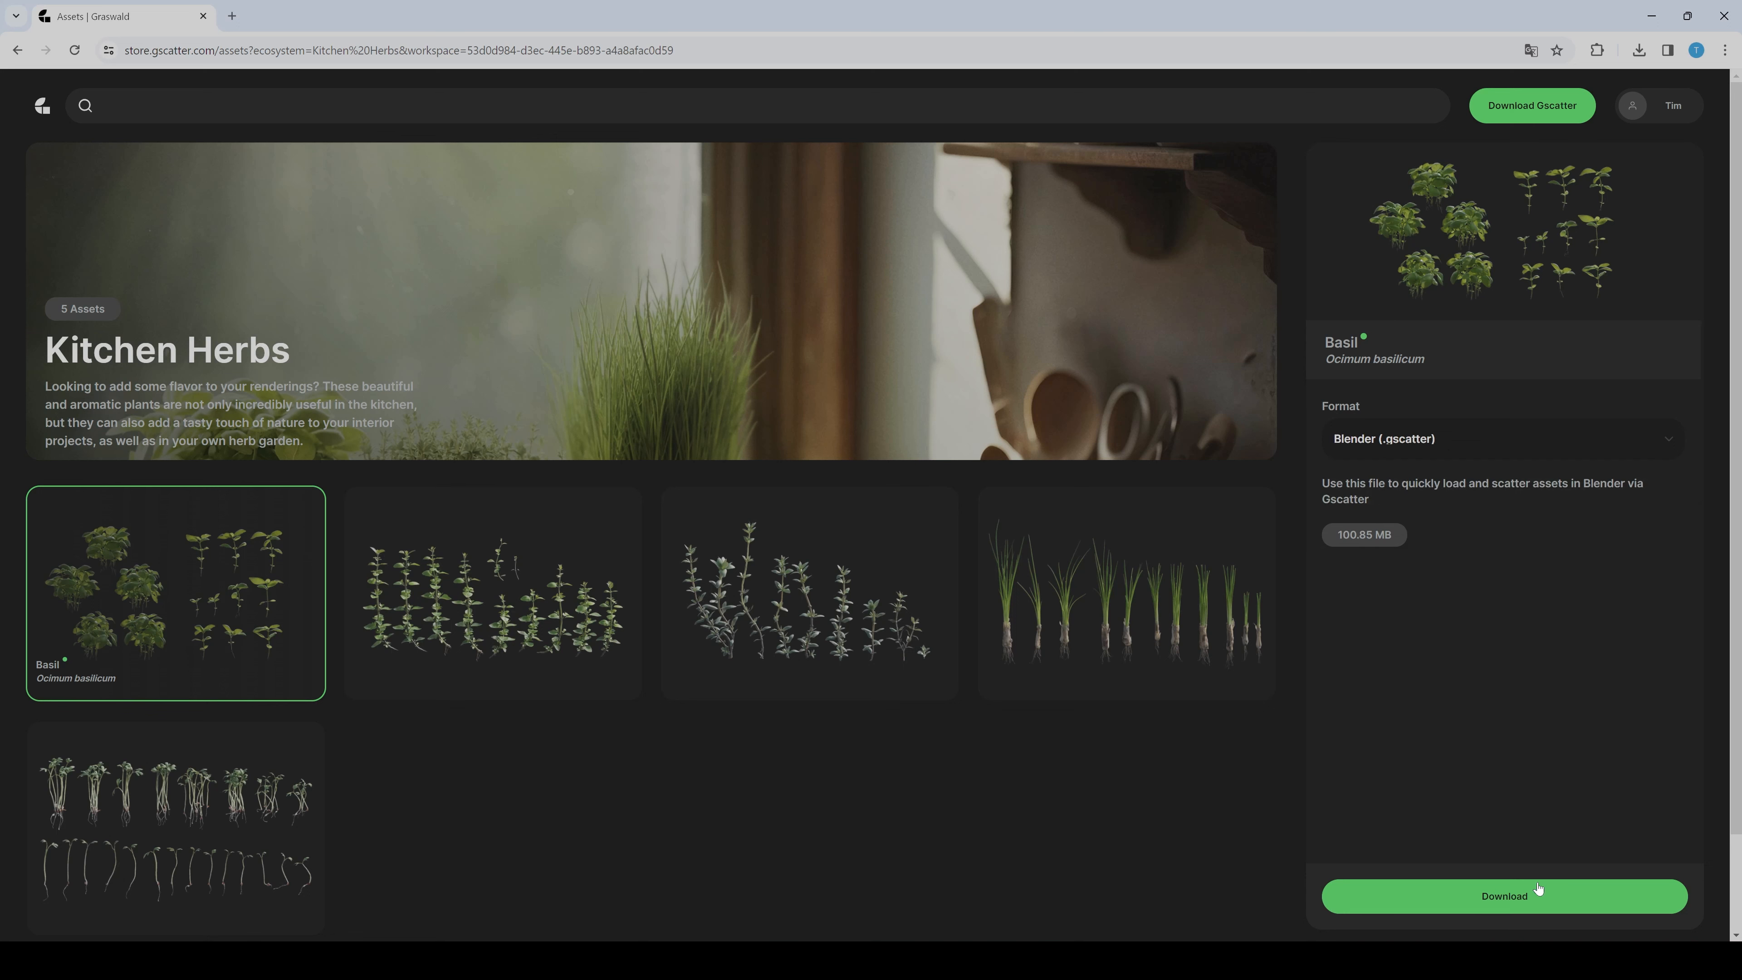
click(1503, 896)
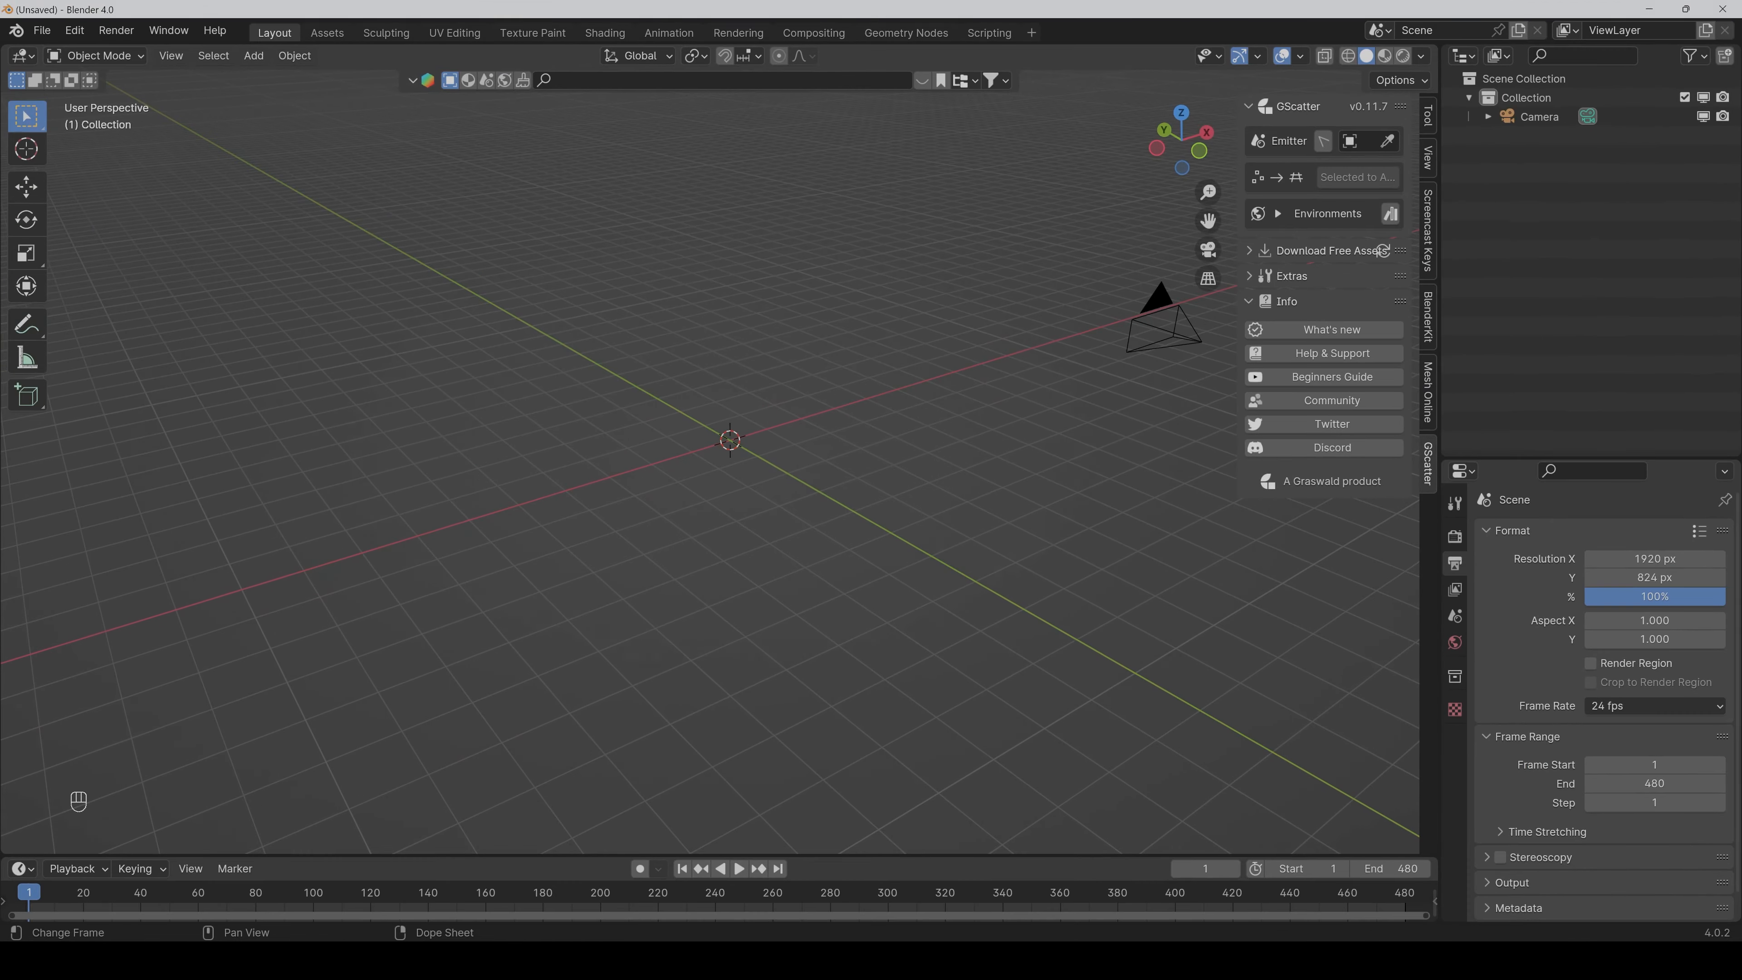
mouse_move(1233, 153)
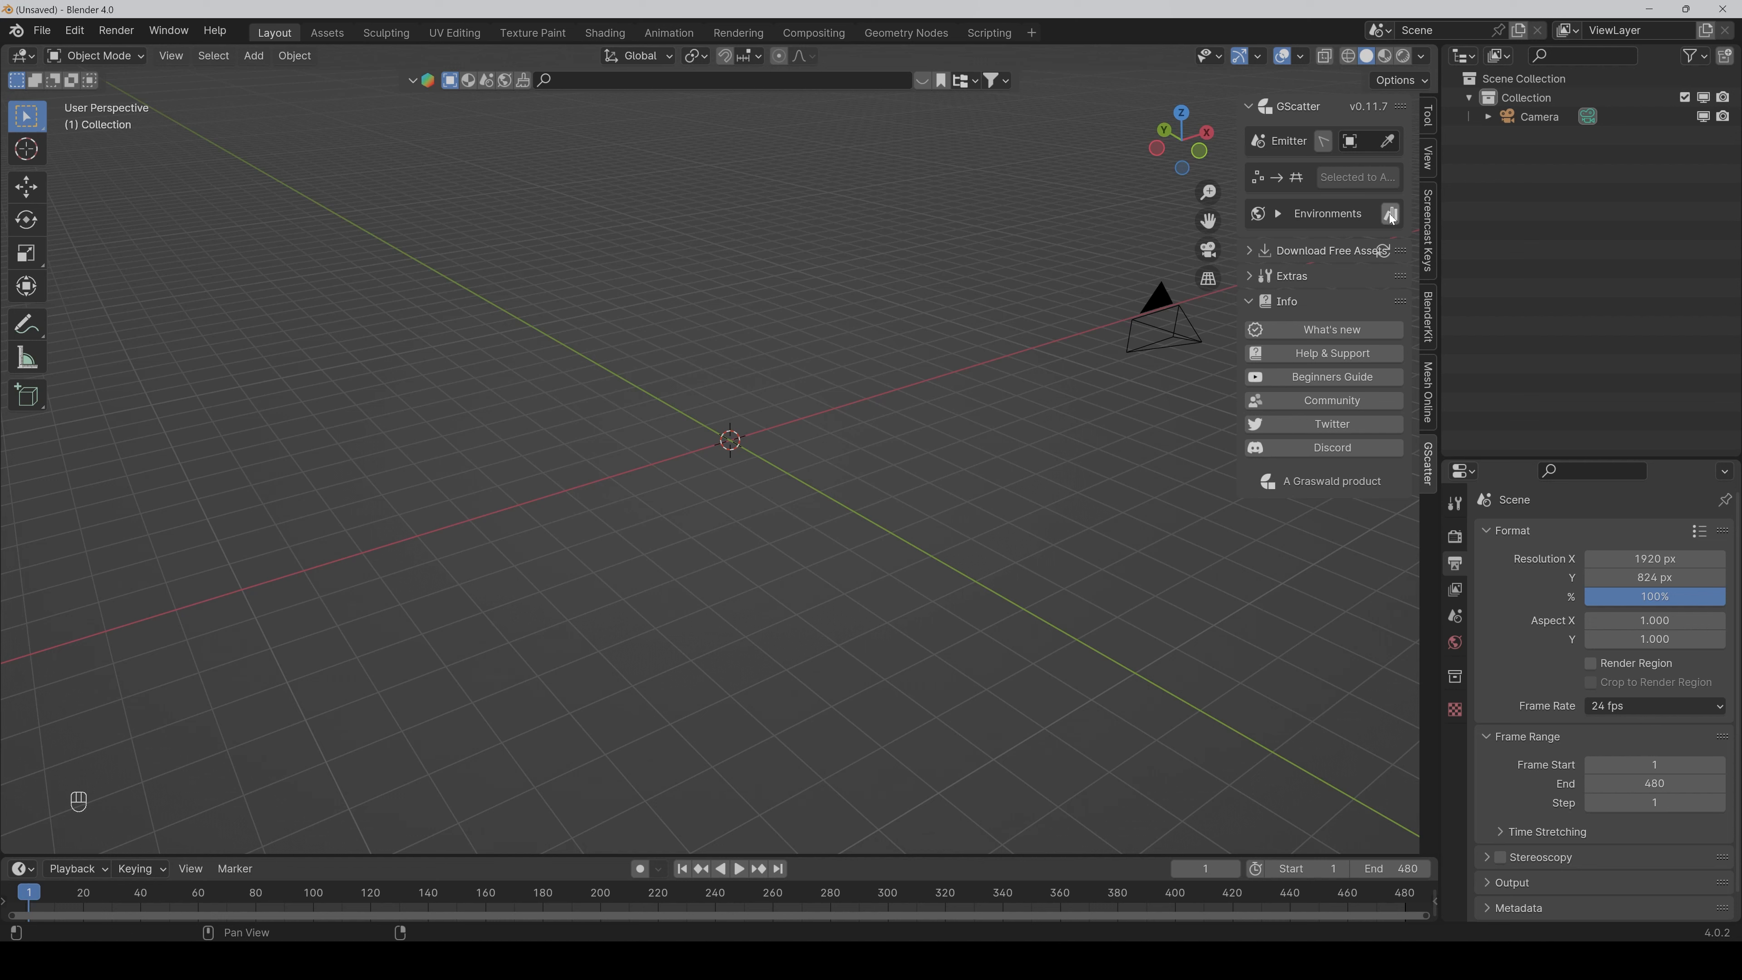
mouse_move(1389, 213)
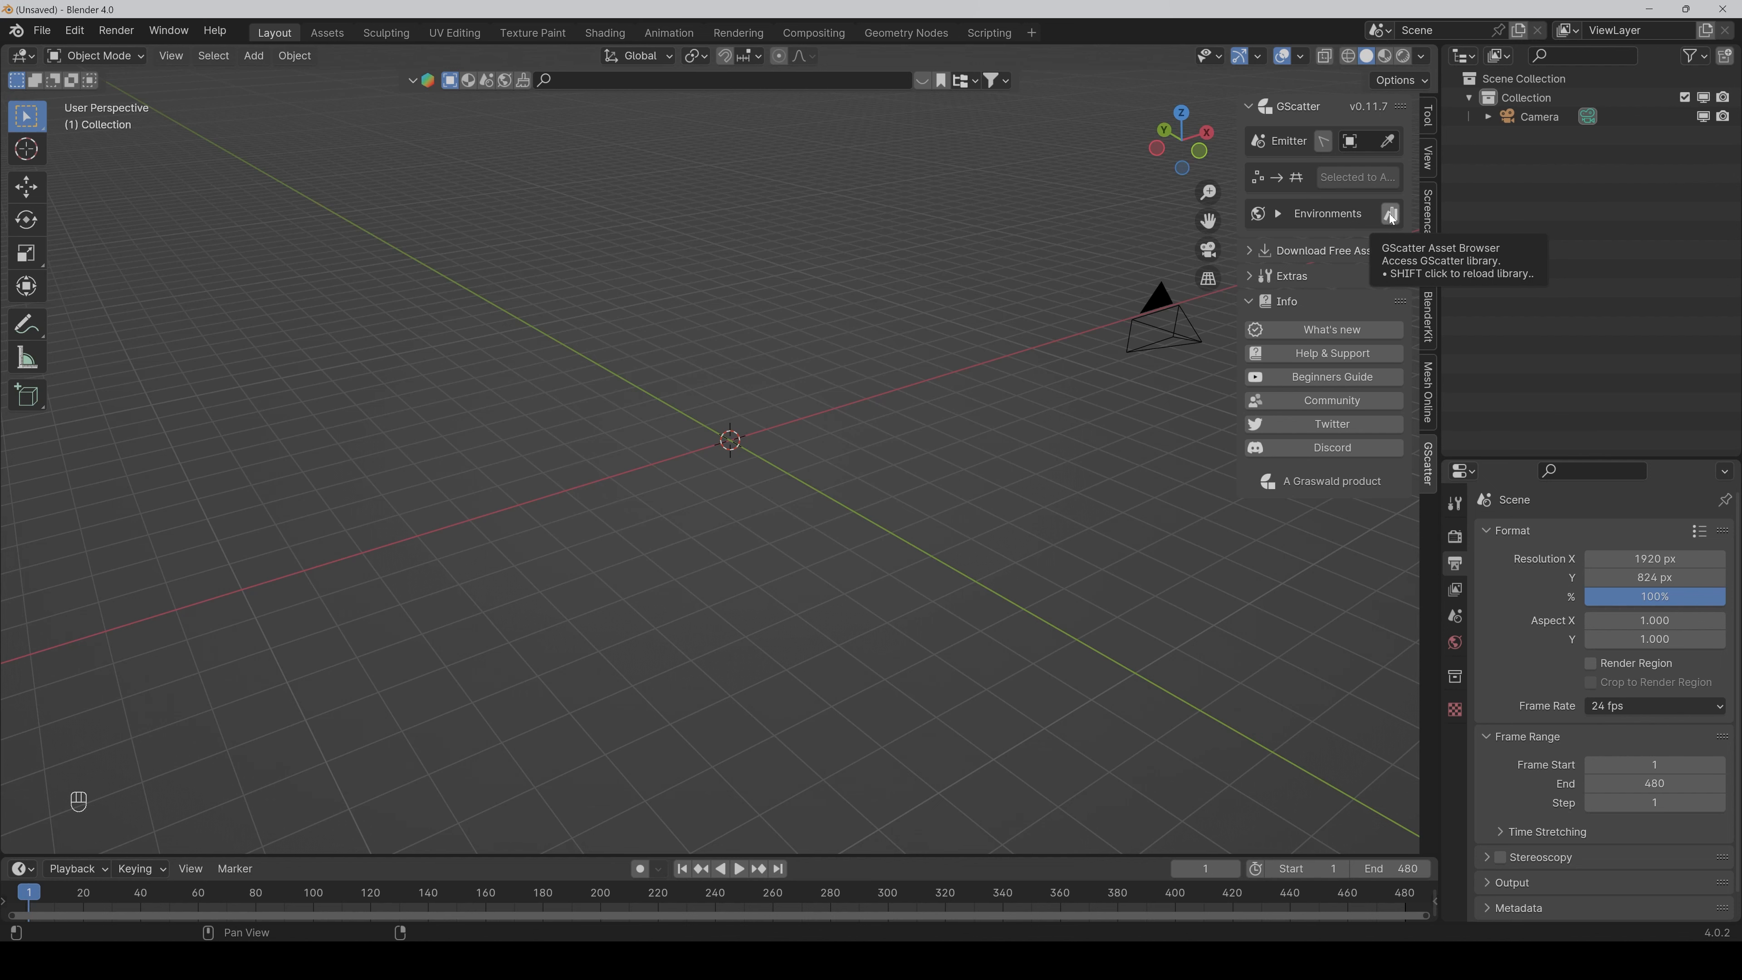
Open the GScatter asset library's install-from-file browser on the Downloads folder
click(1389, 212)
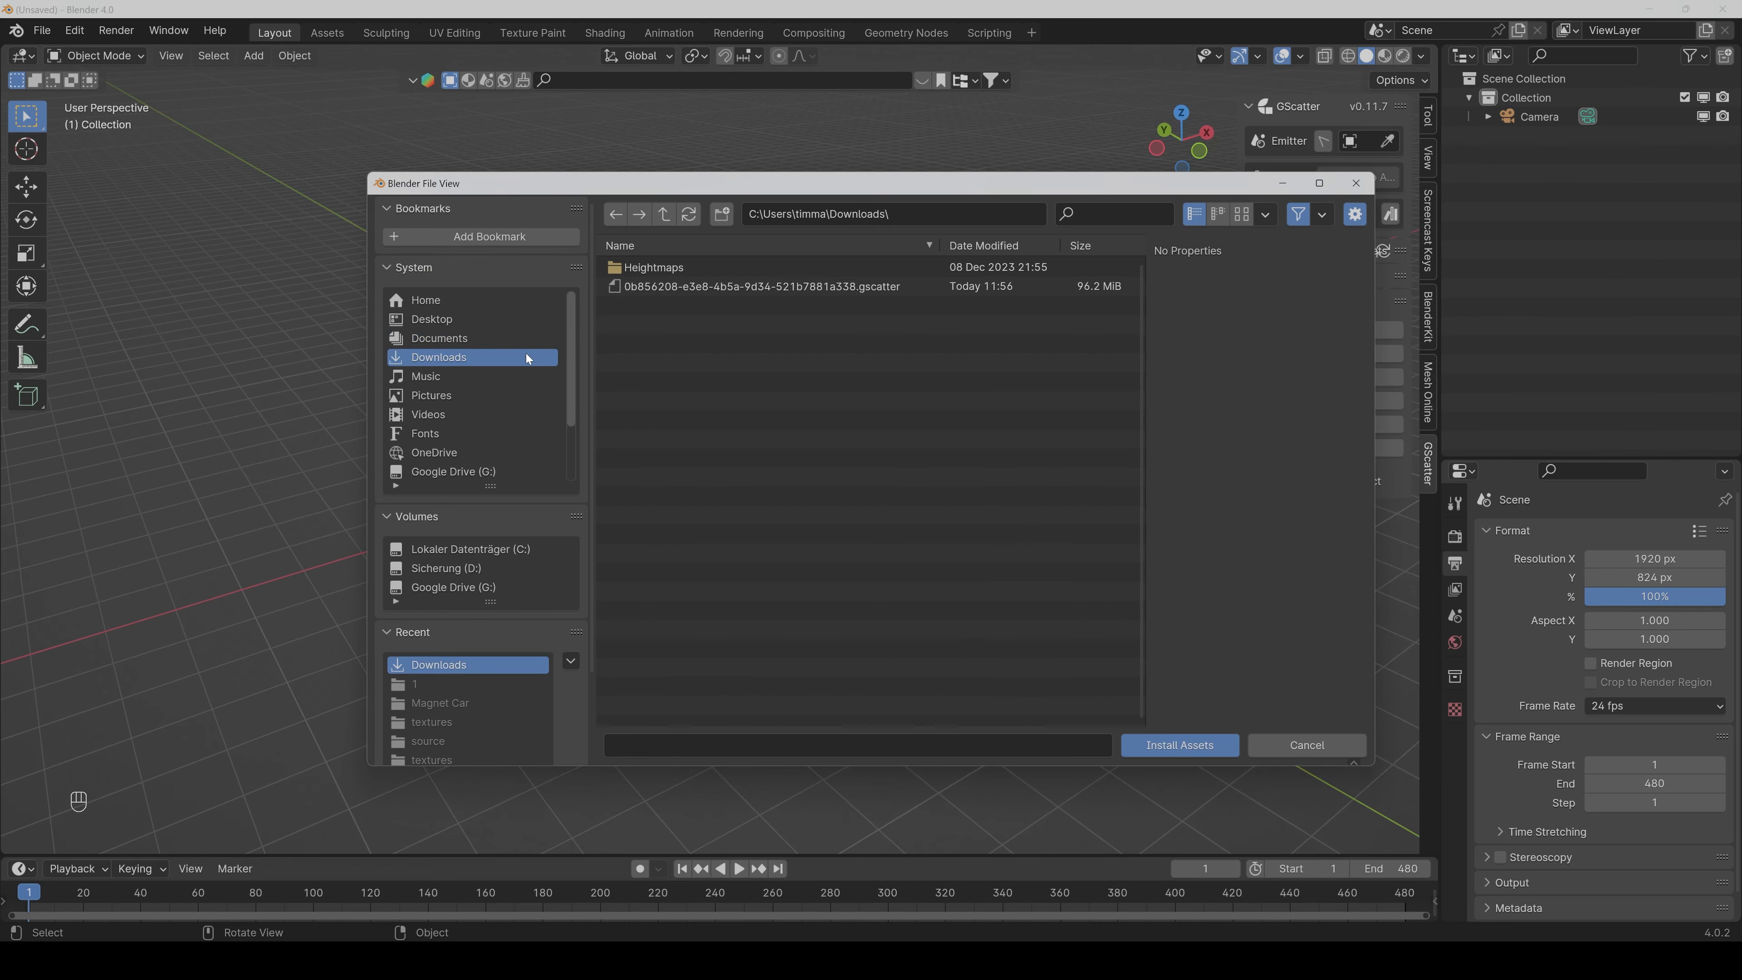
Install the Basil .gscatter file from Downloads and dismiss the installed confirmation
click(761, 286)
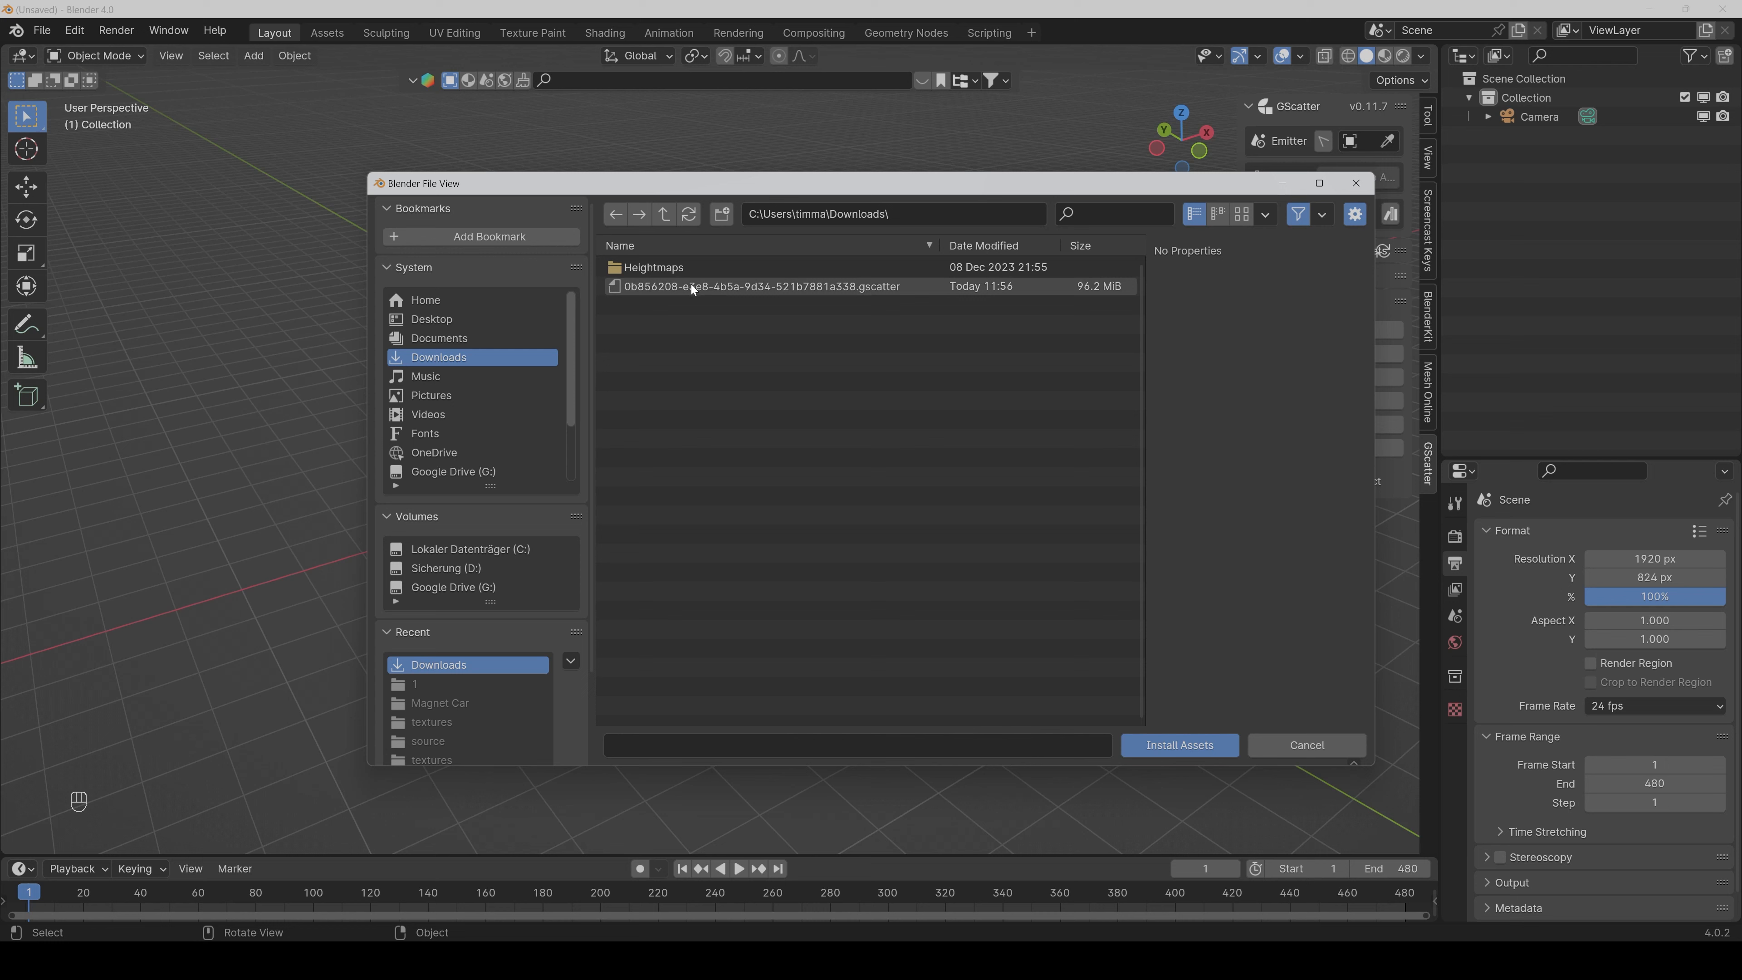
click(762, 286)
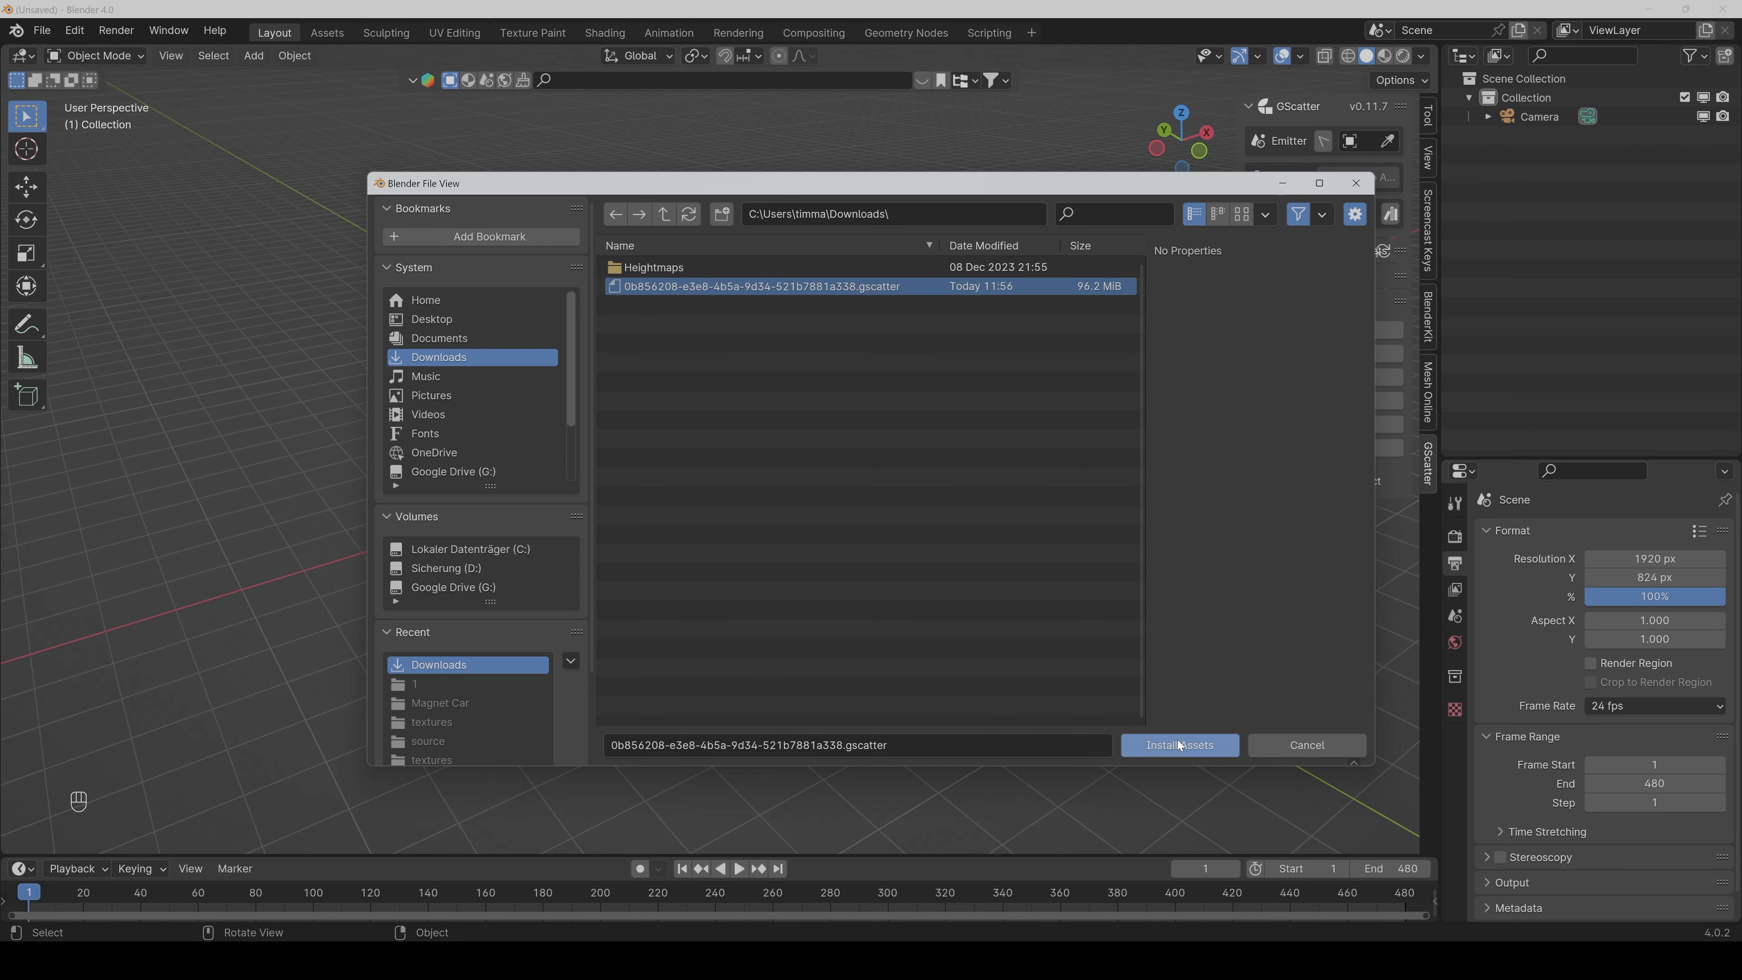
click(1179, 744)
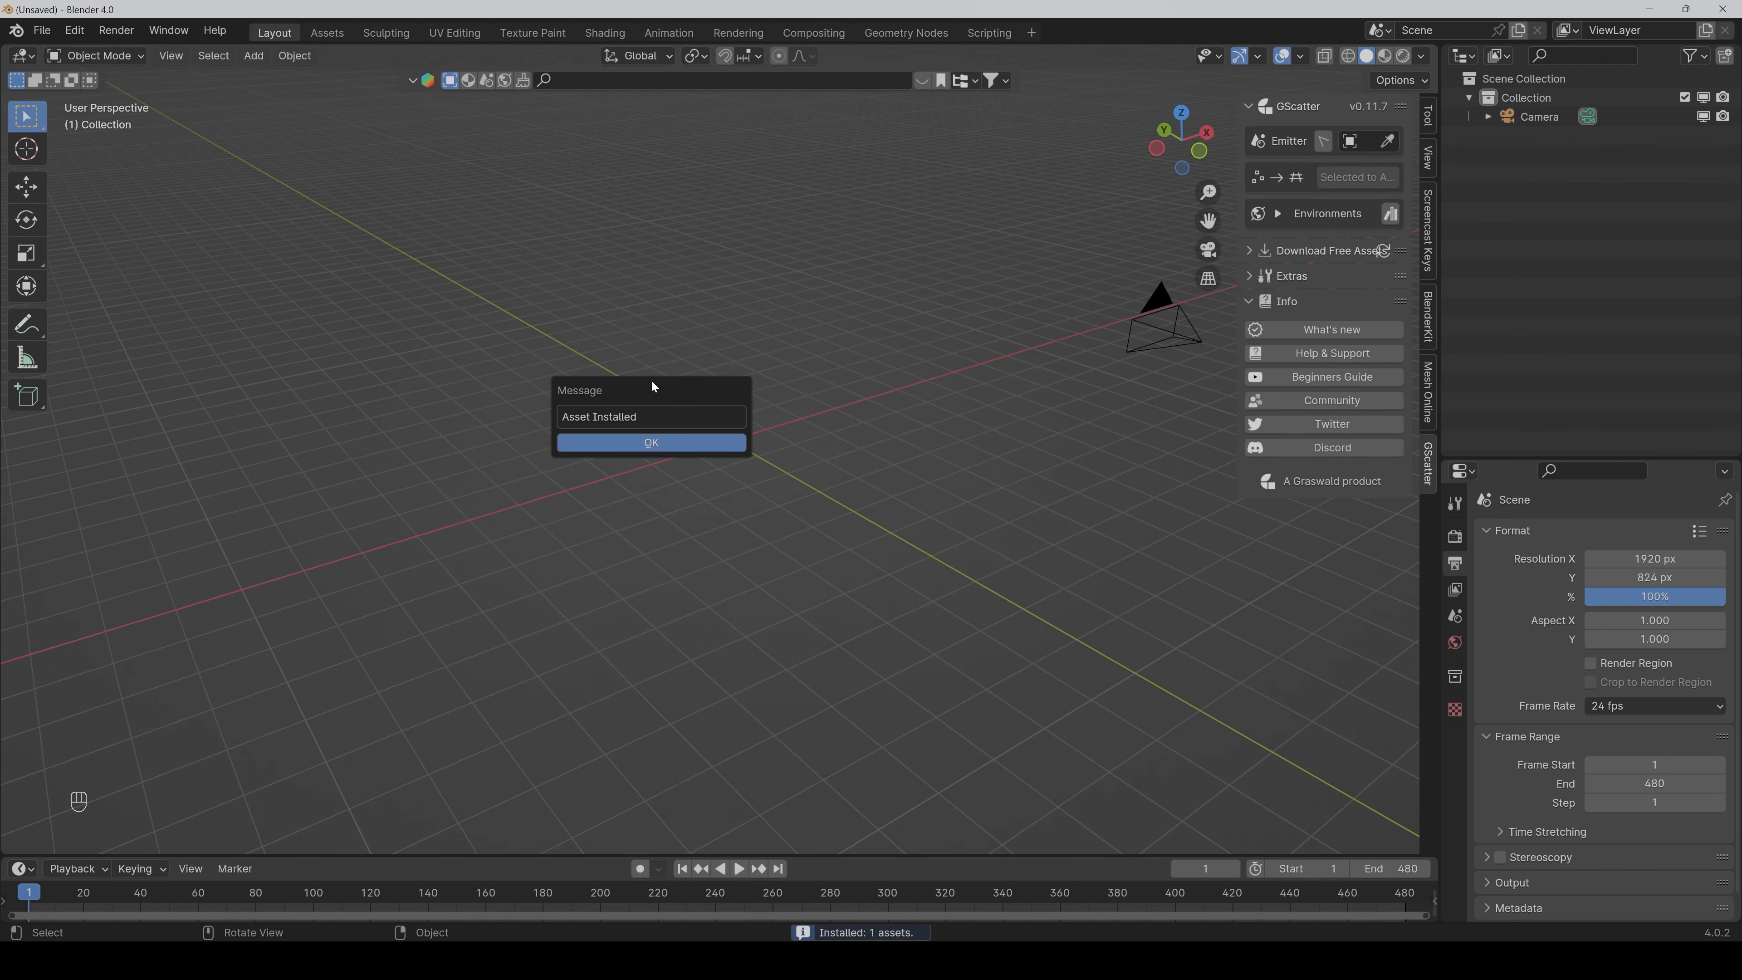
click(649, 442)
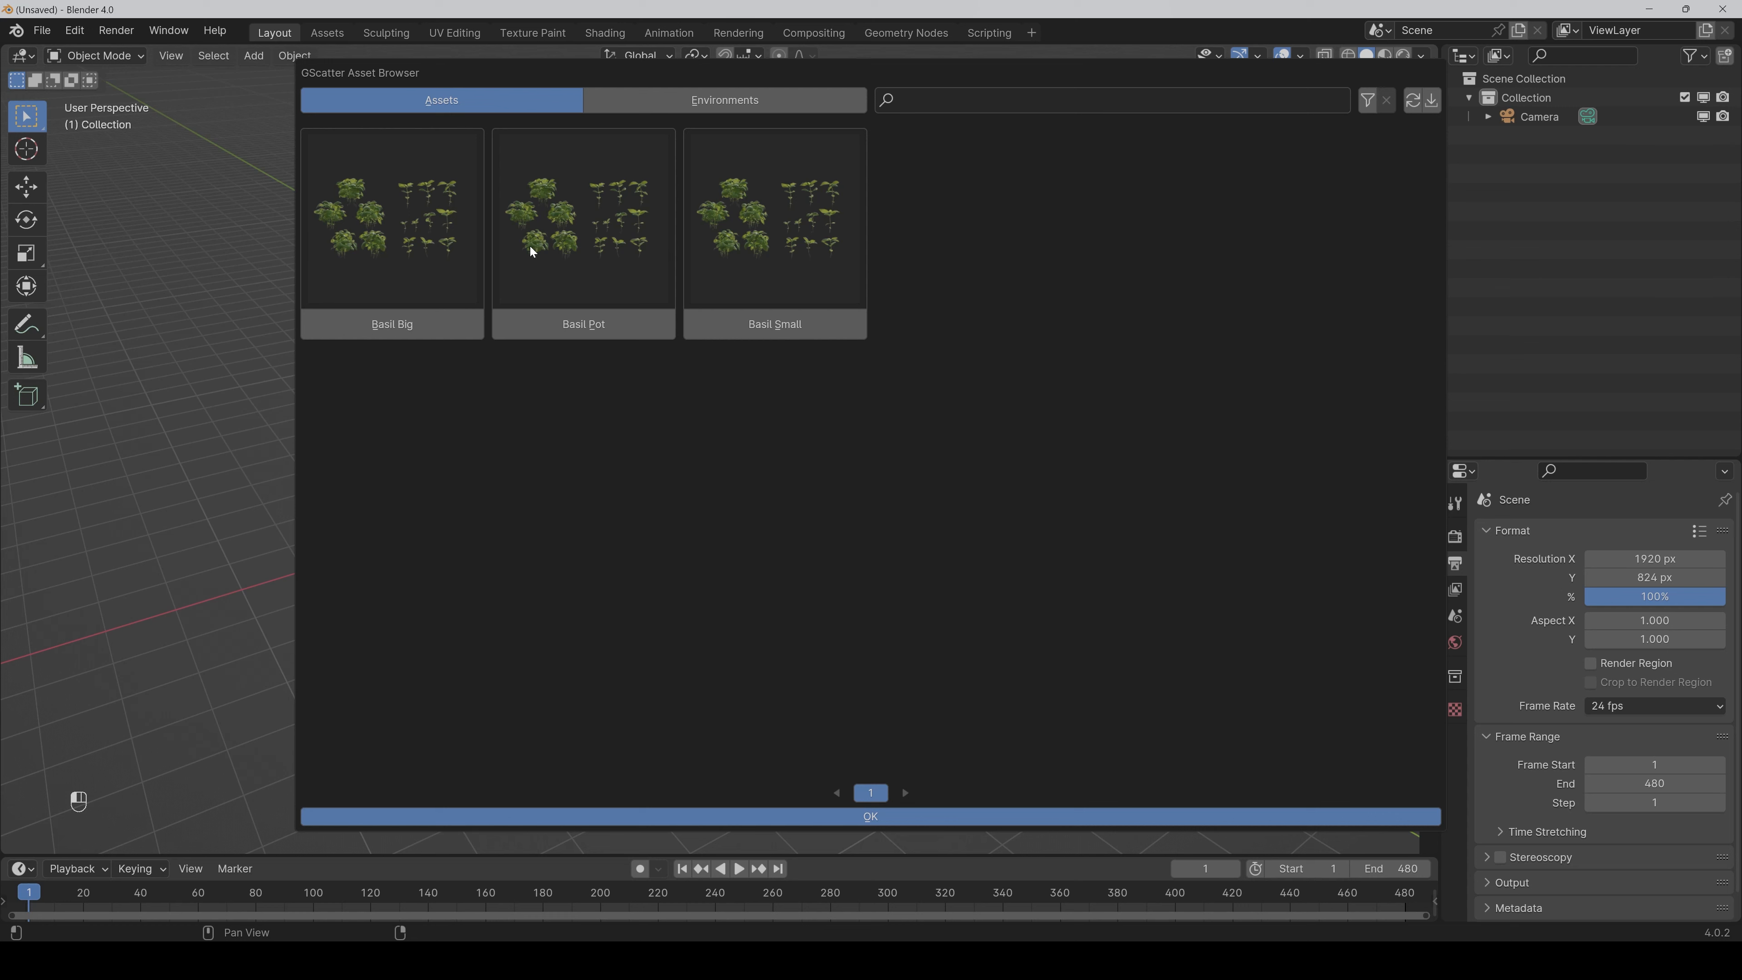
mouse_move(723, 100)
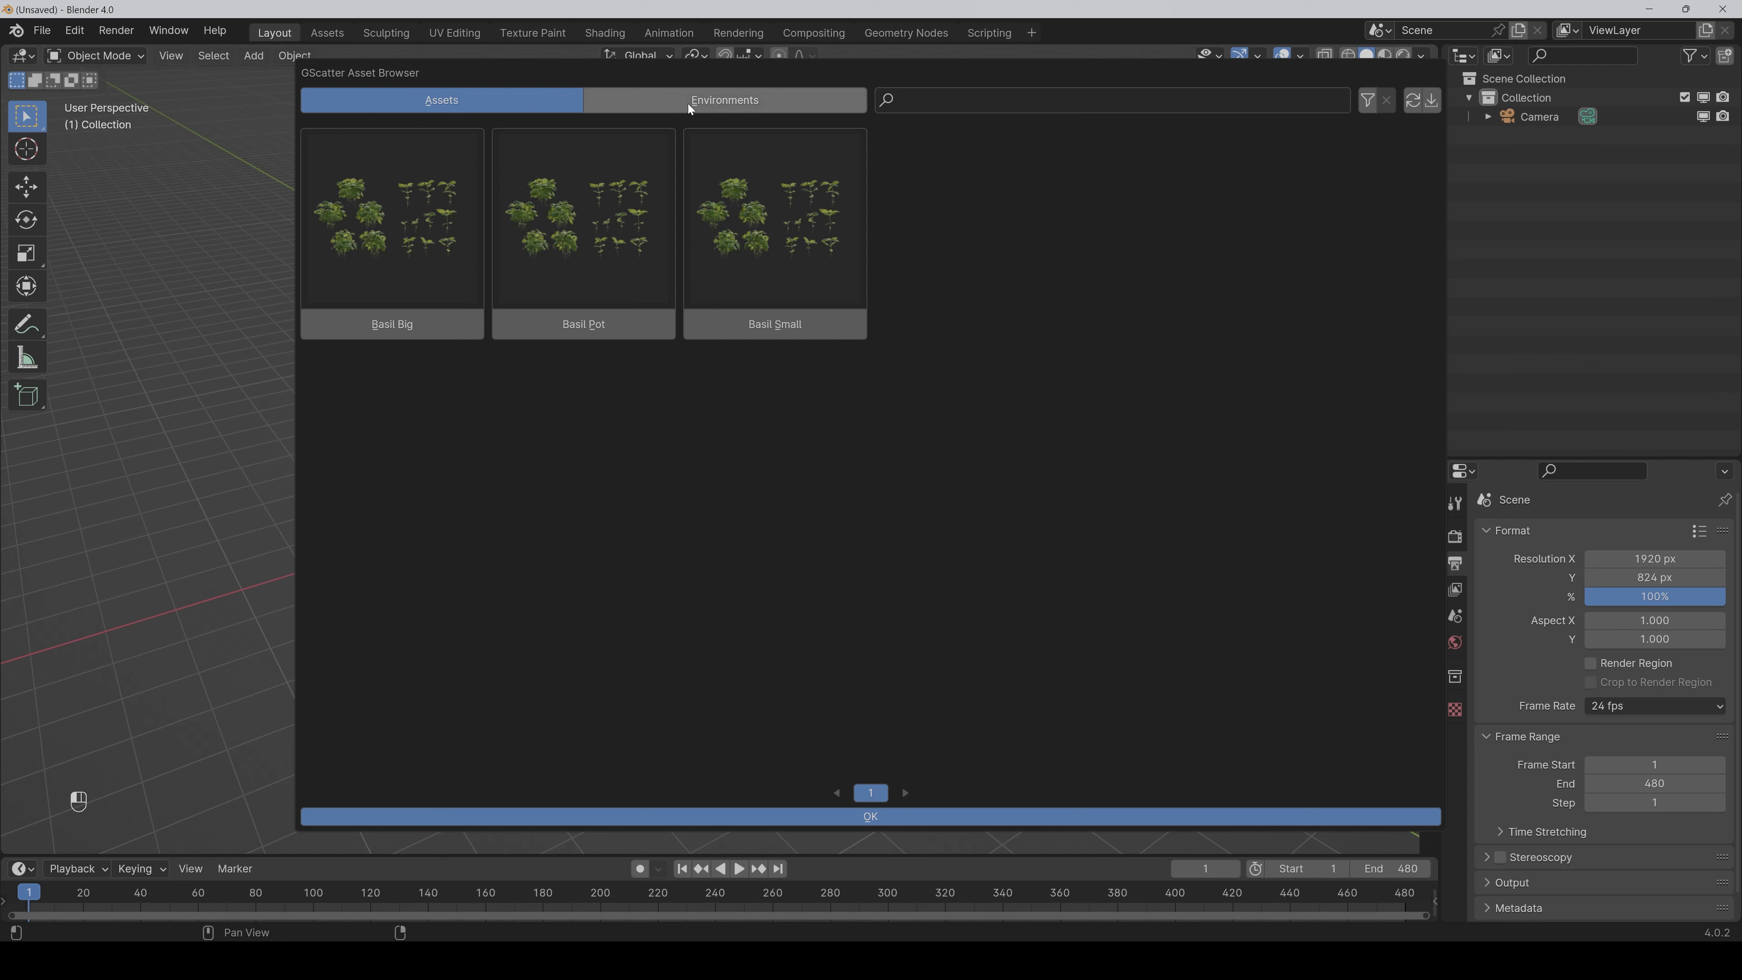
Switch the GScatter asset browser to the Environments tab, which lists none yet
click(723, 100)
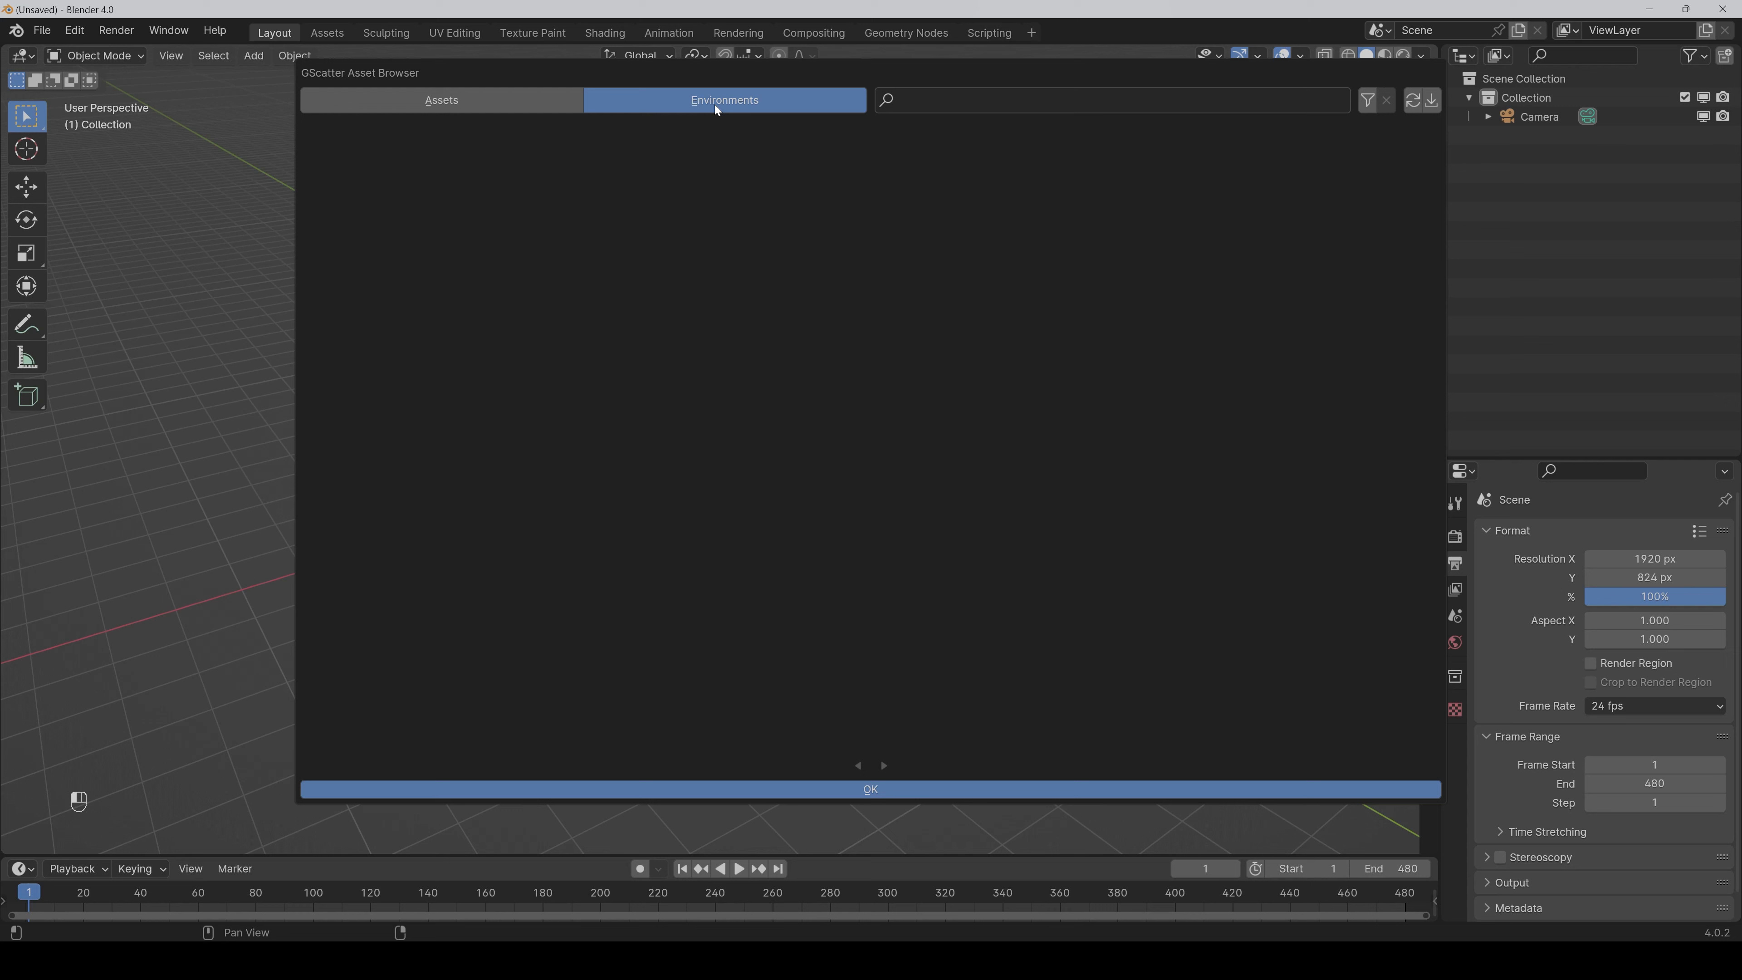
mouse_move(1161, 364)
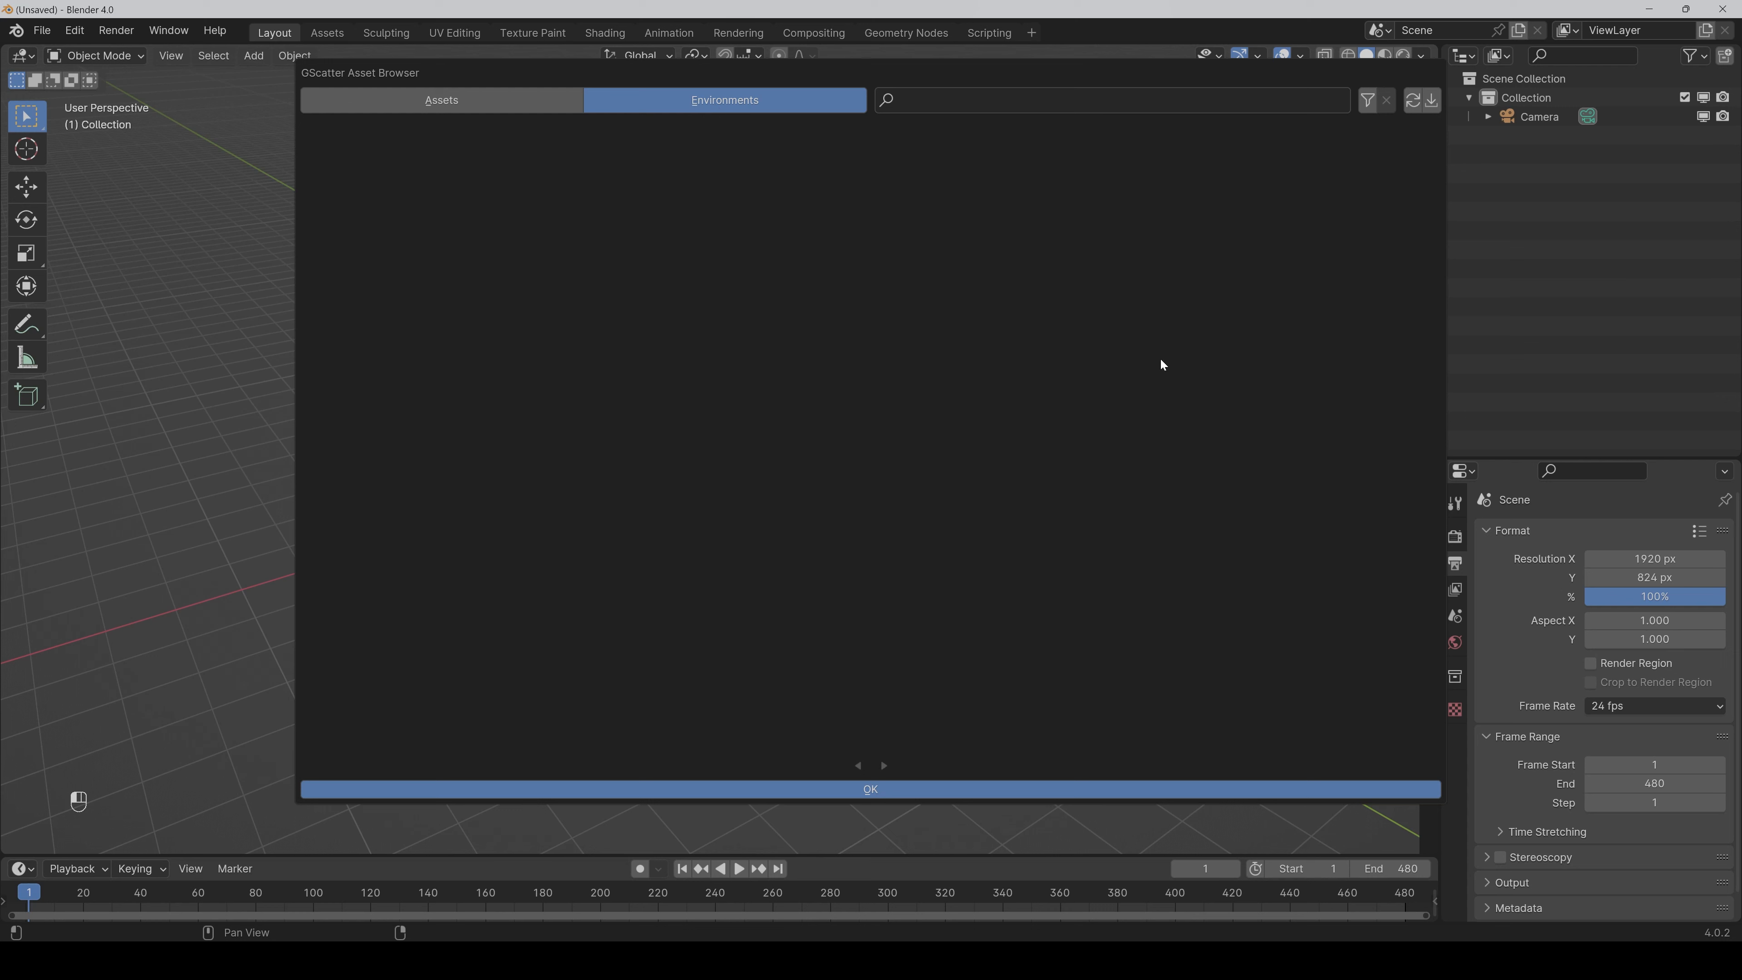